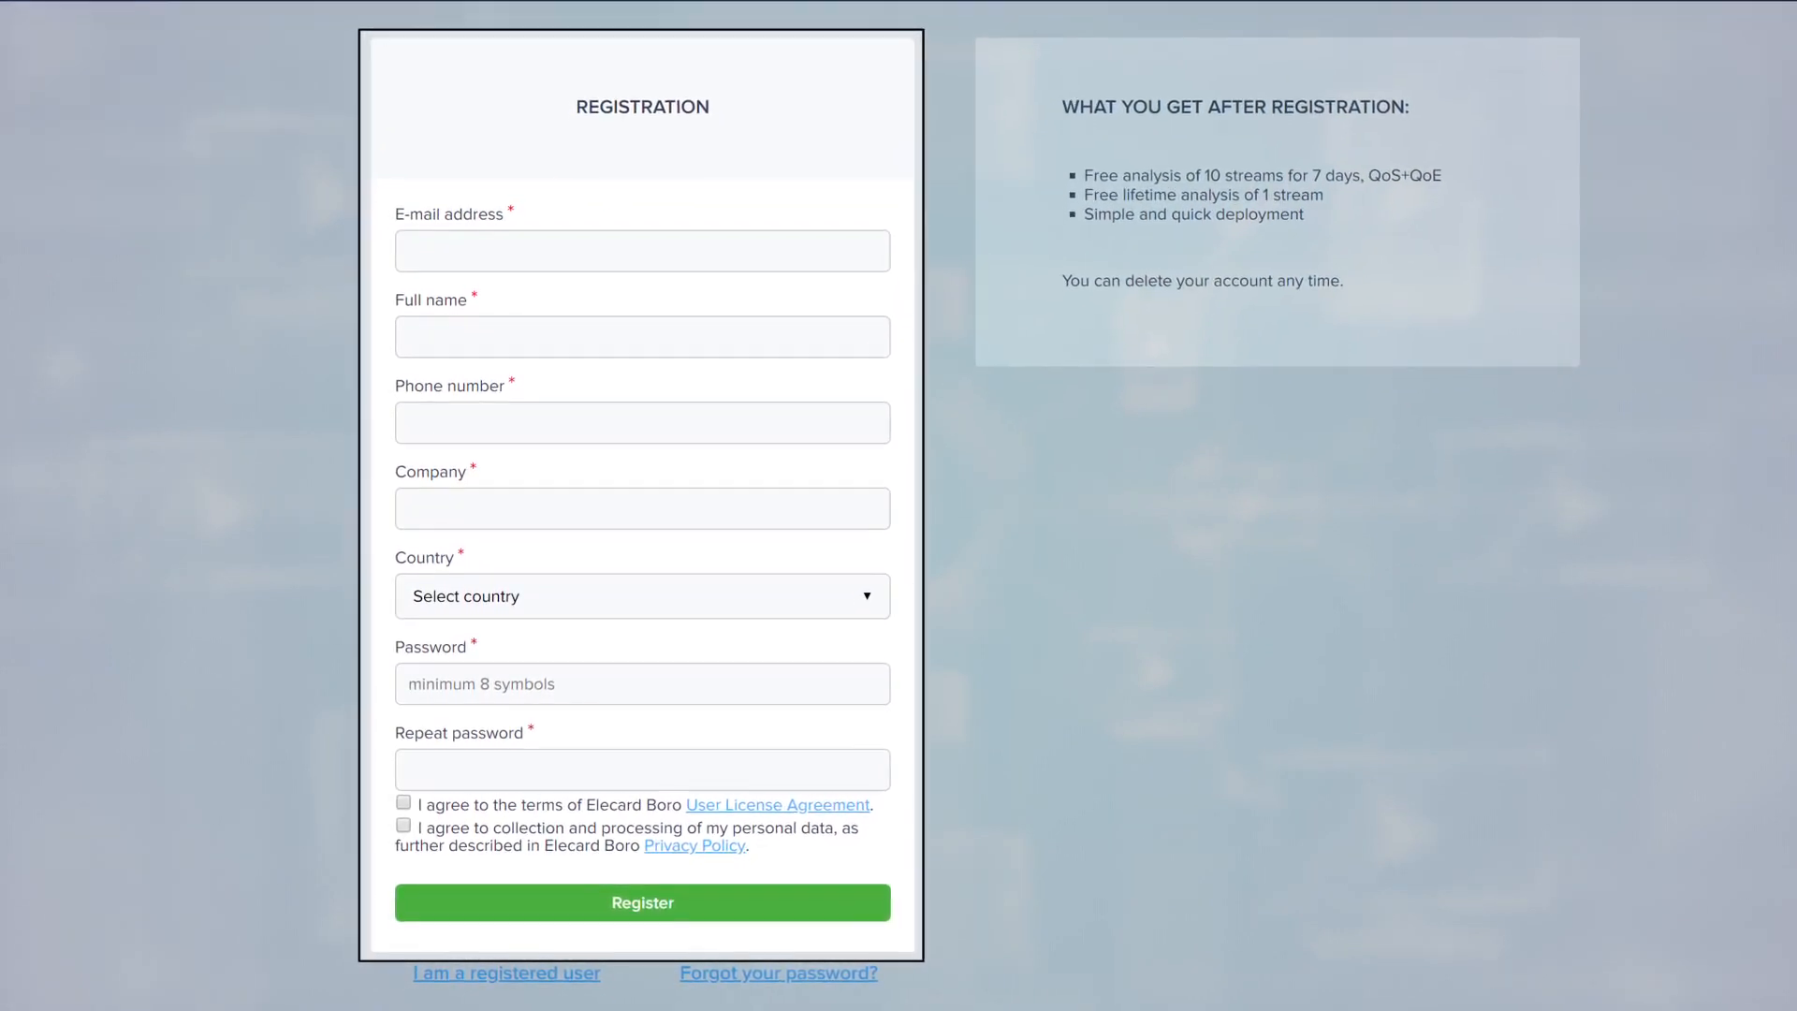
Switch from registration to sign-in and log in to the Elecard Boro account
left_click(506, 972)
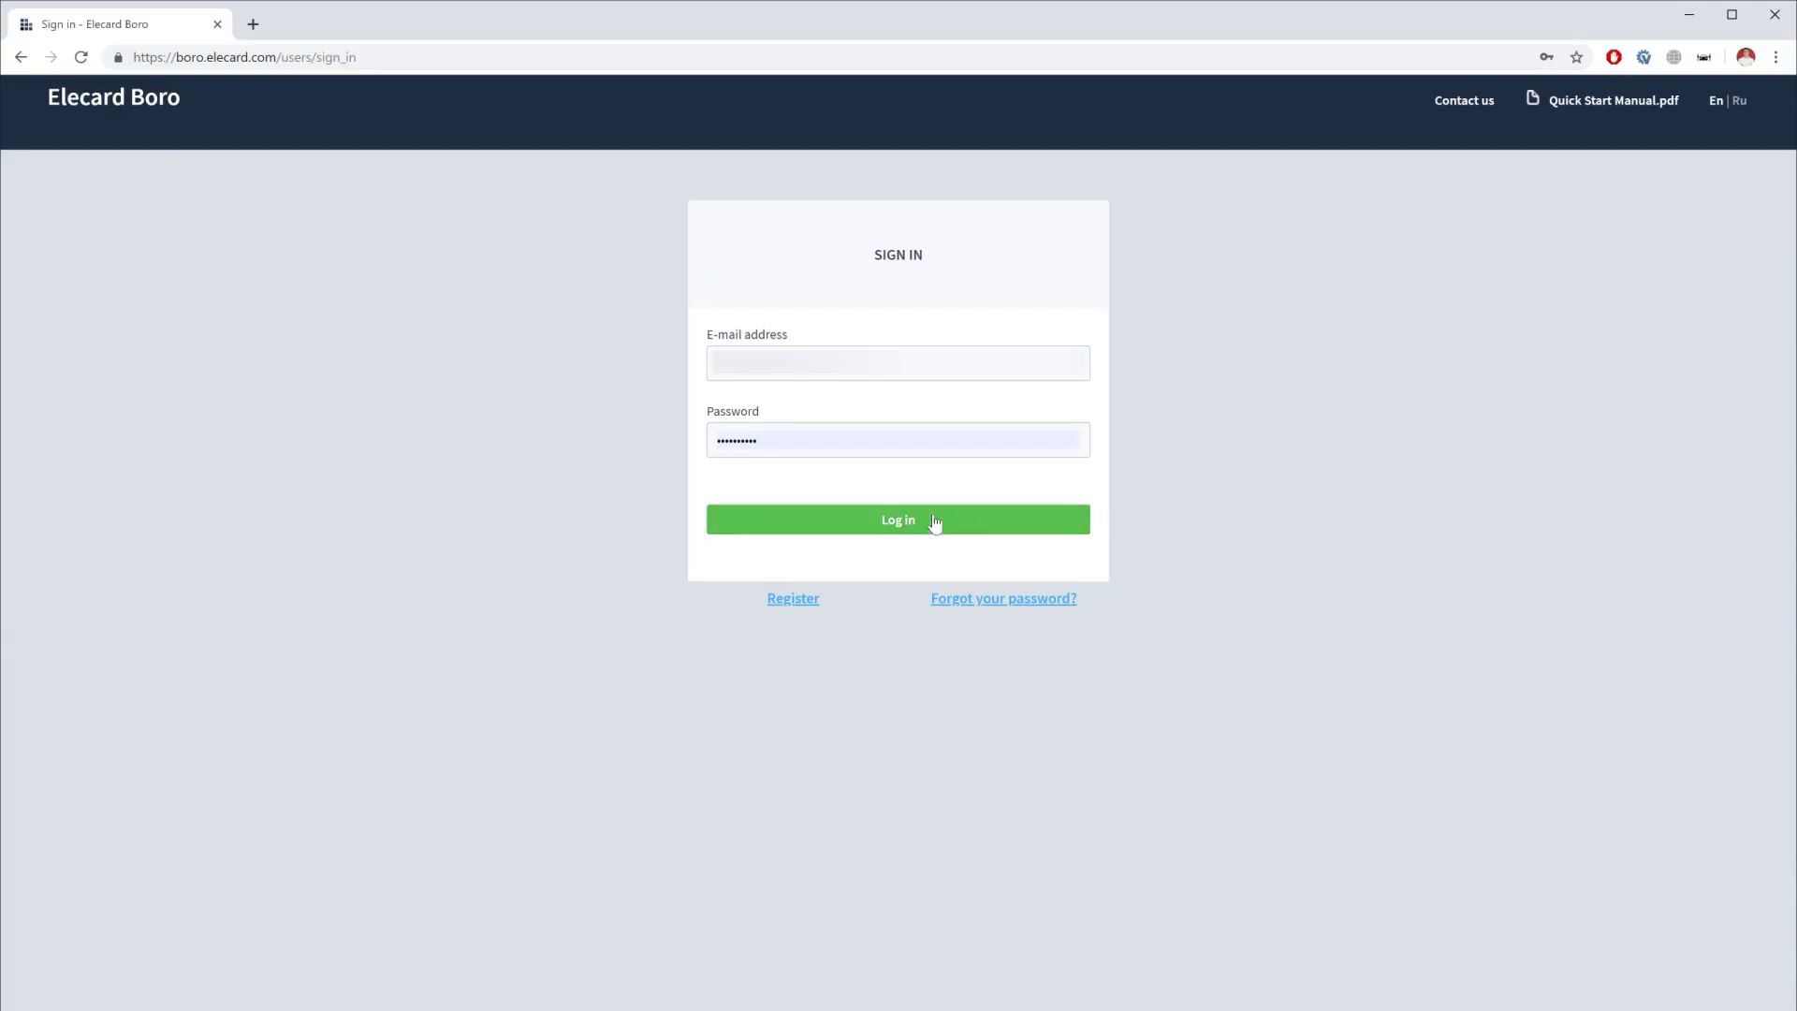
left_click(898, 520)
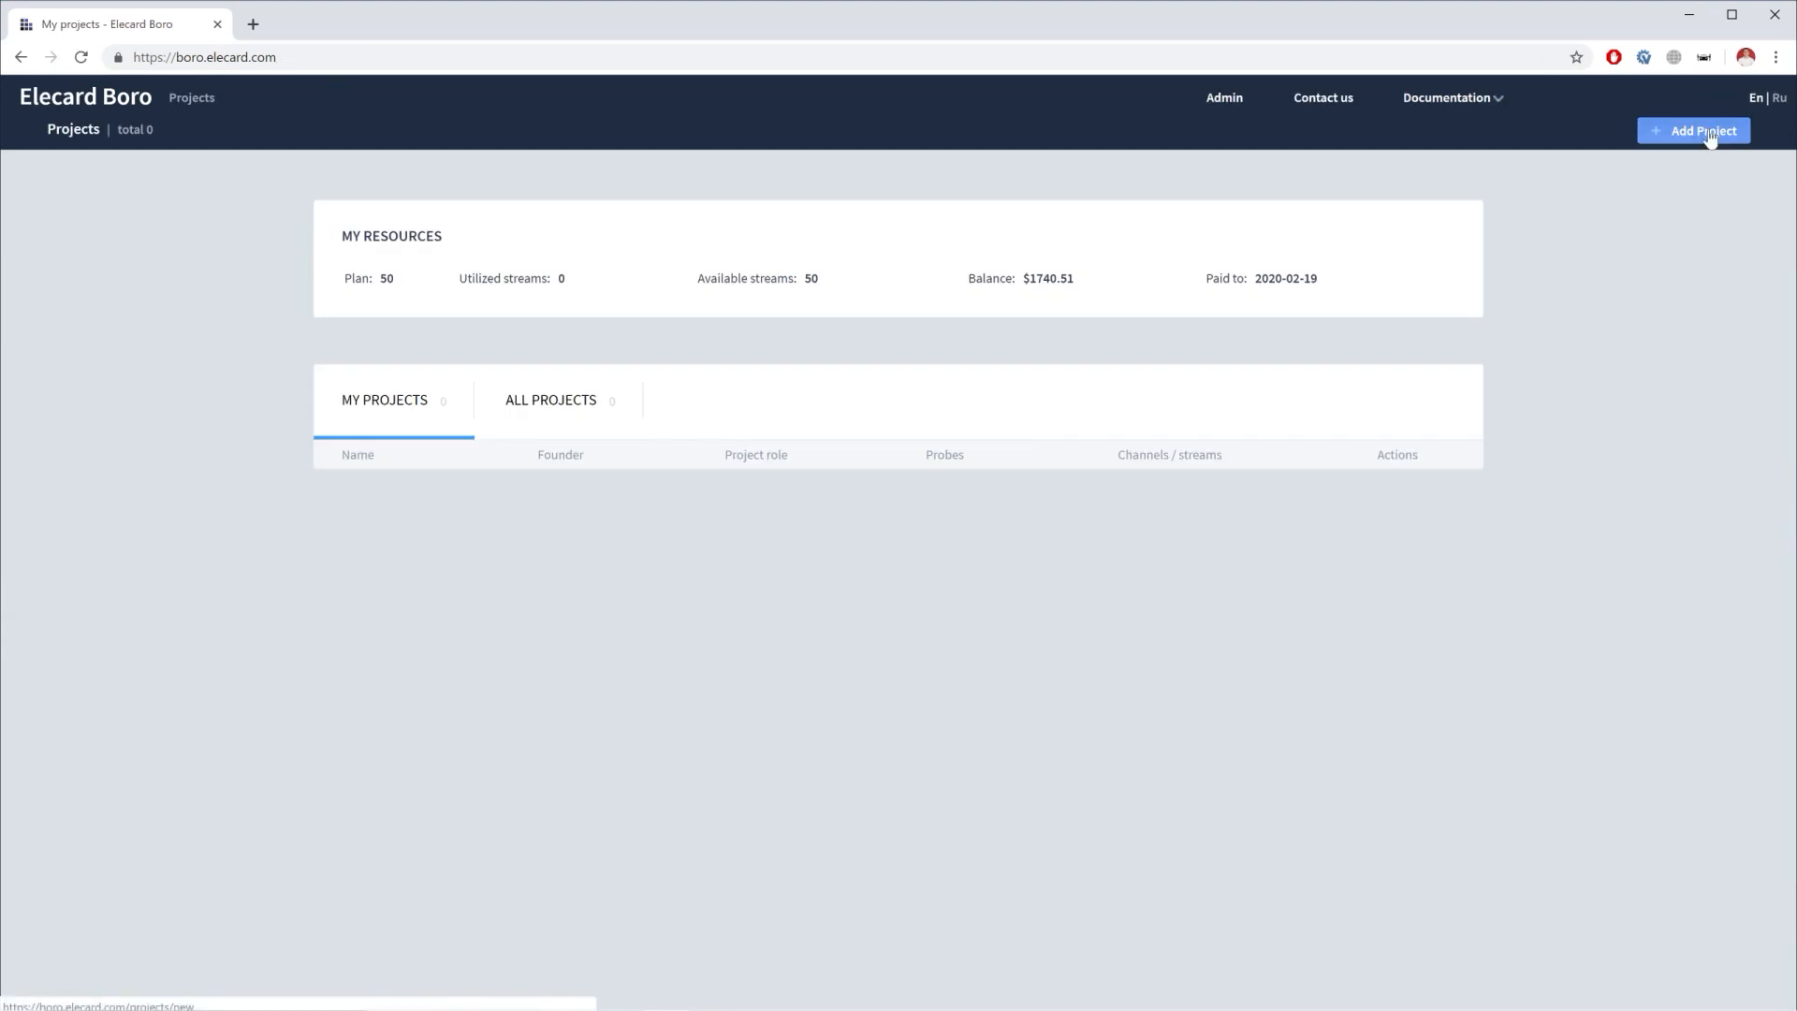
Create a project titled 'tutorial' and download its probe archive
left_click(1701, 130)
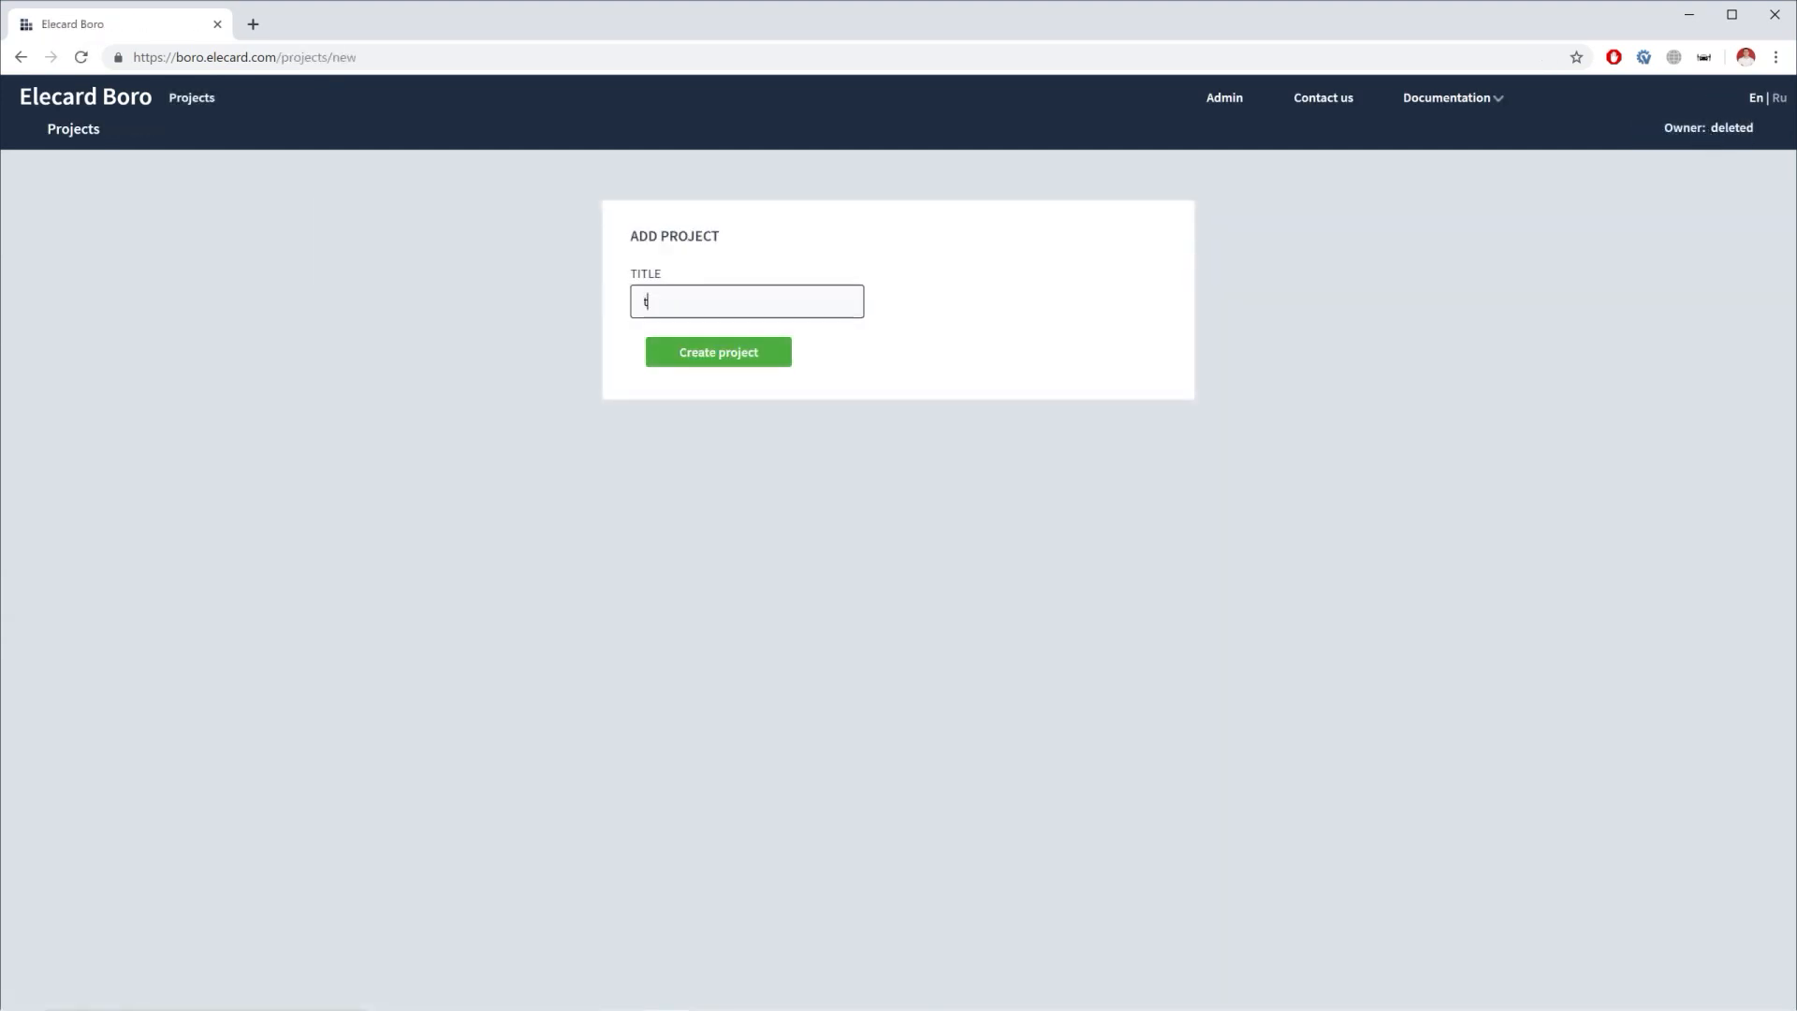
type("utor")
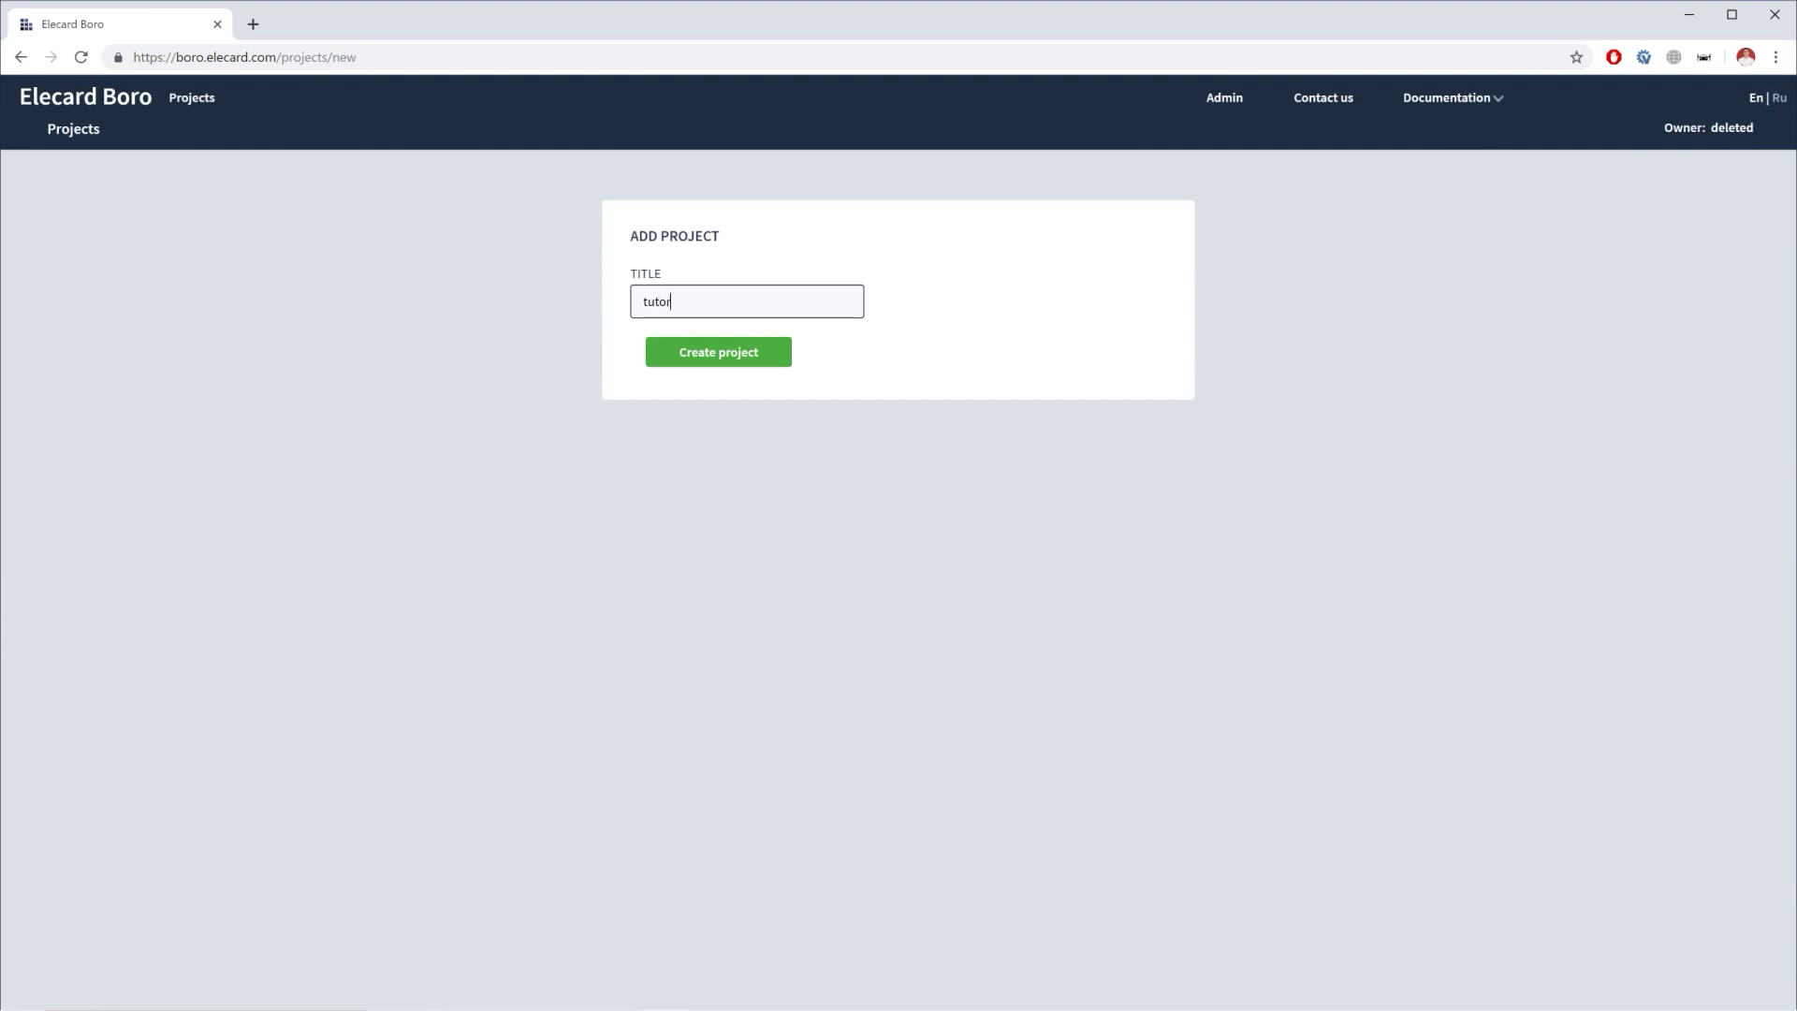
type("ial")
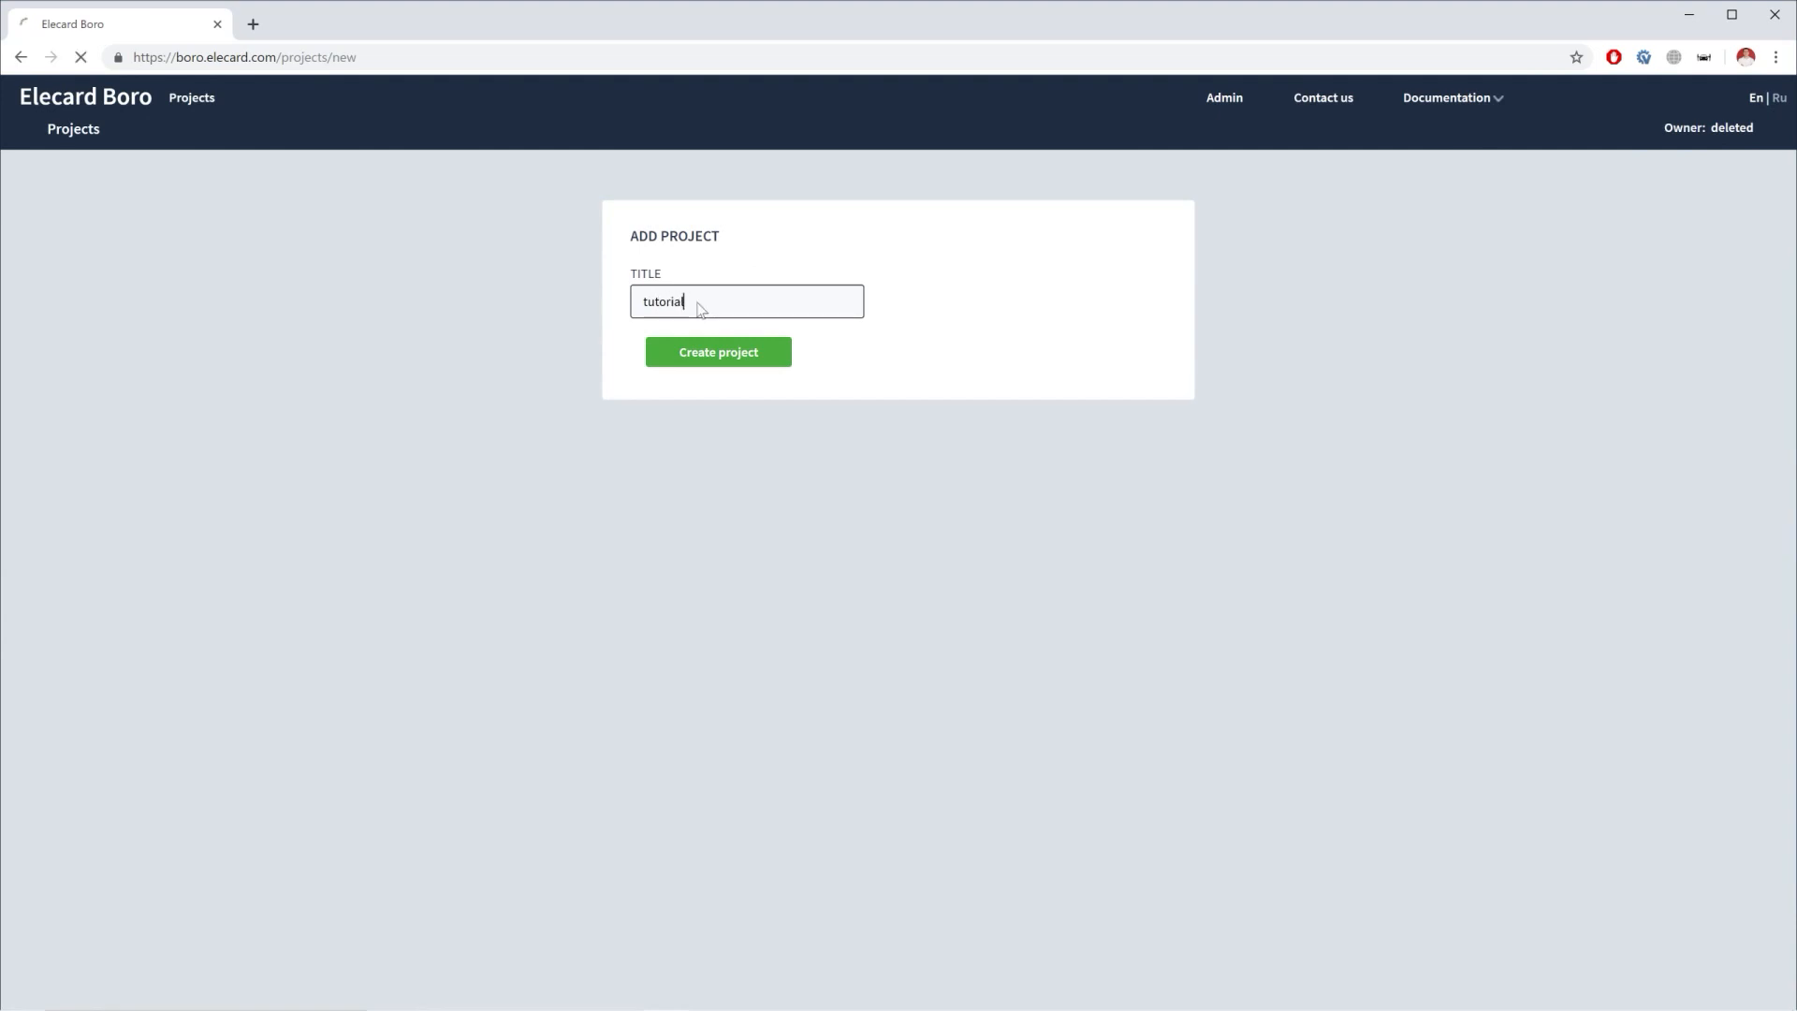
left_click(718, 351)
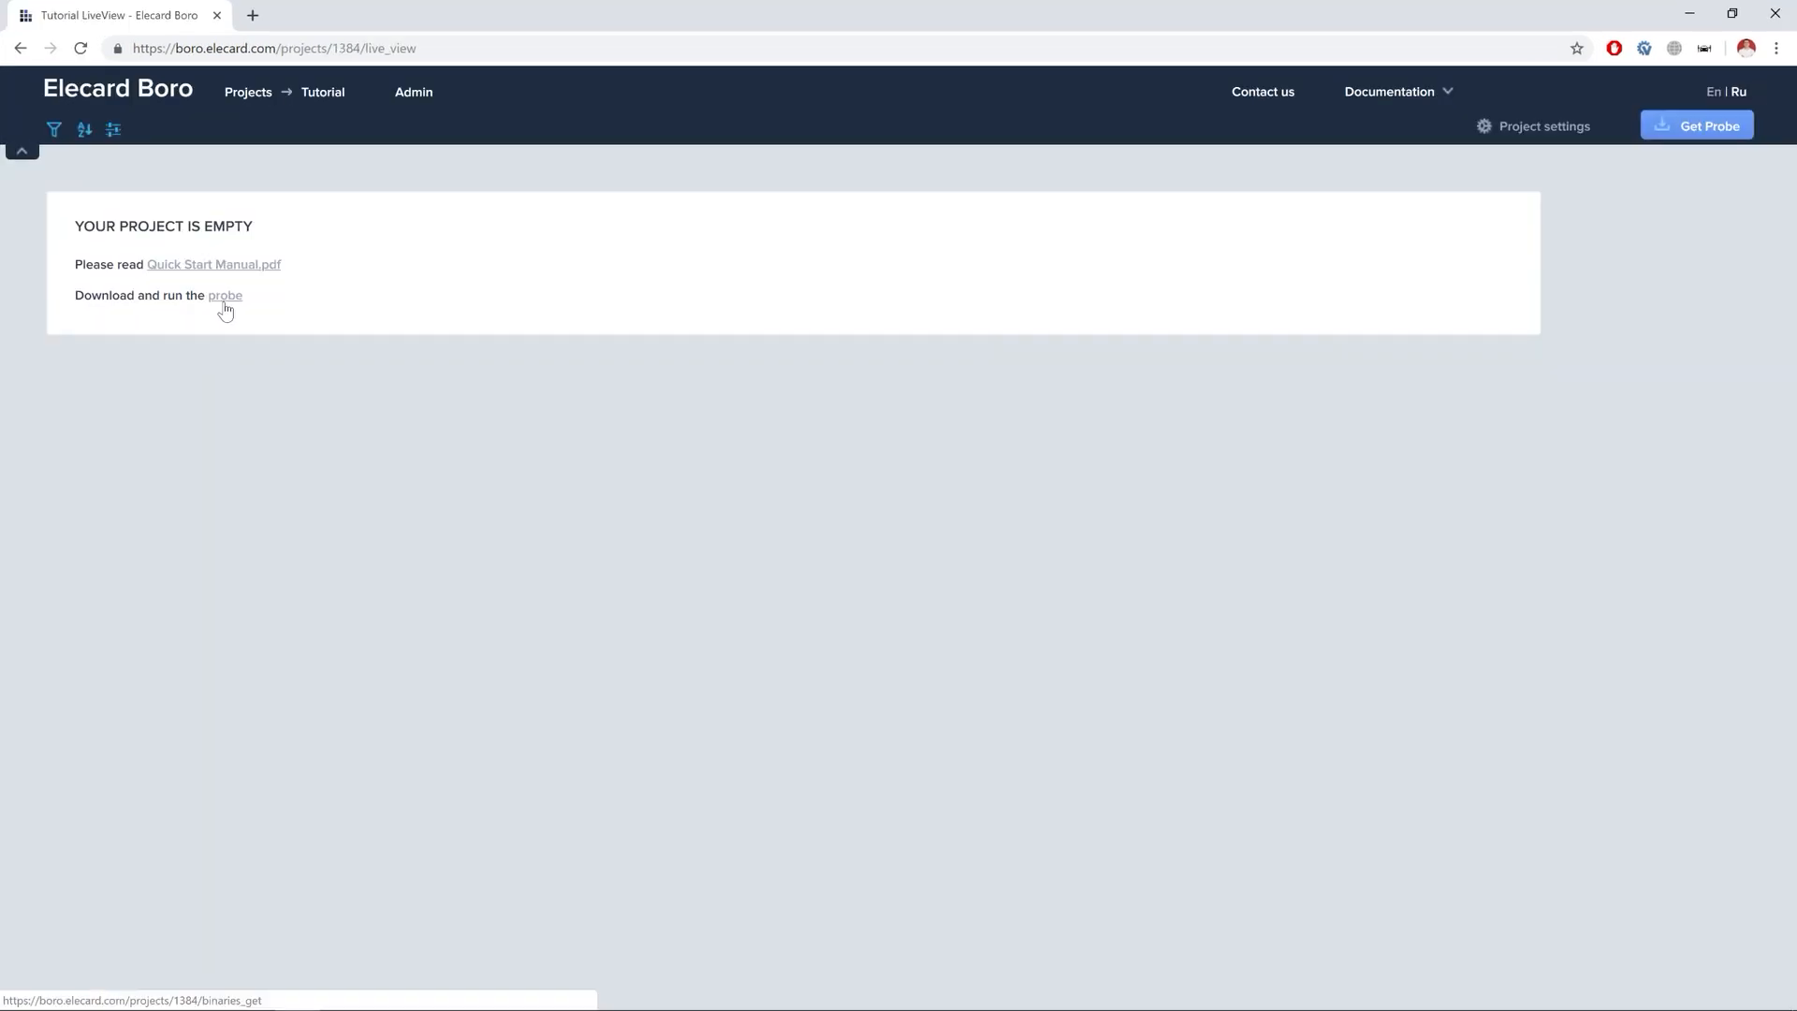
left_click(225, 295)
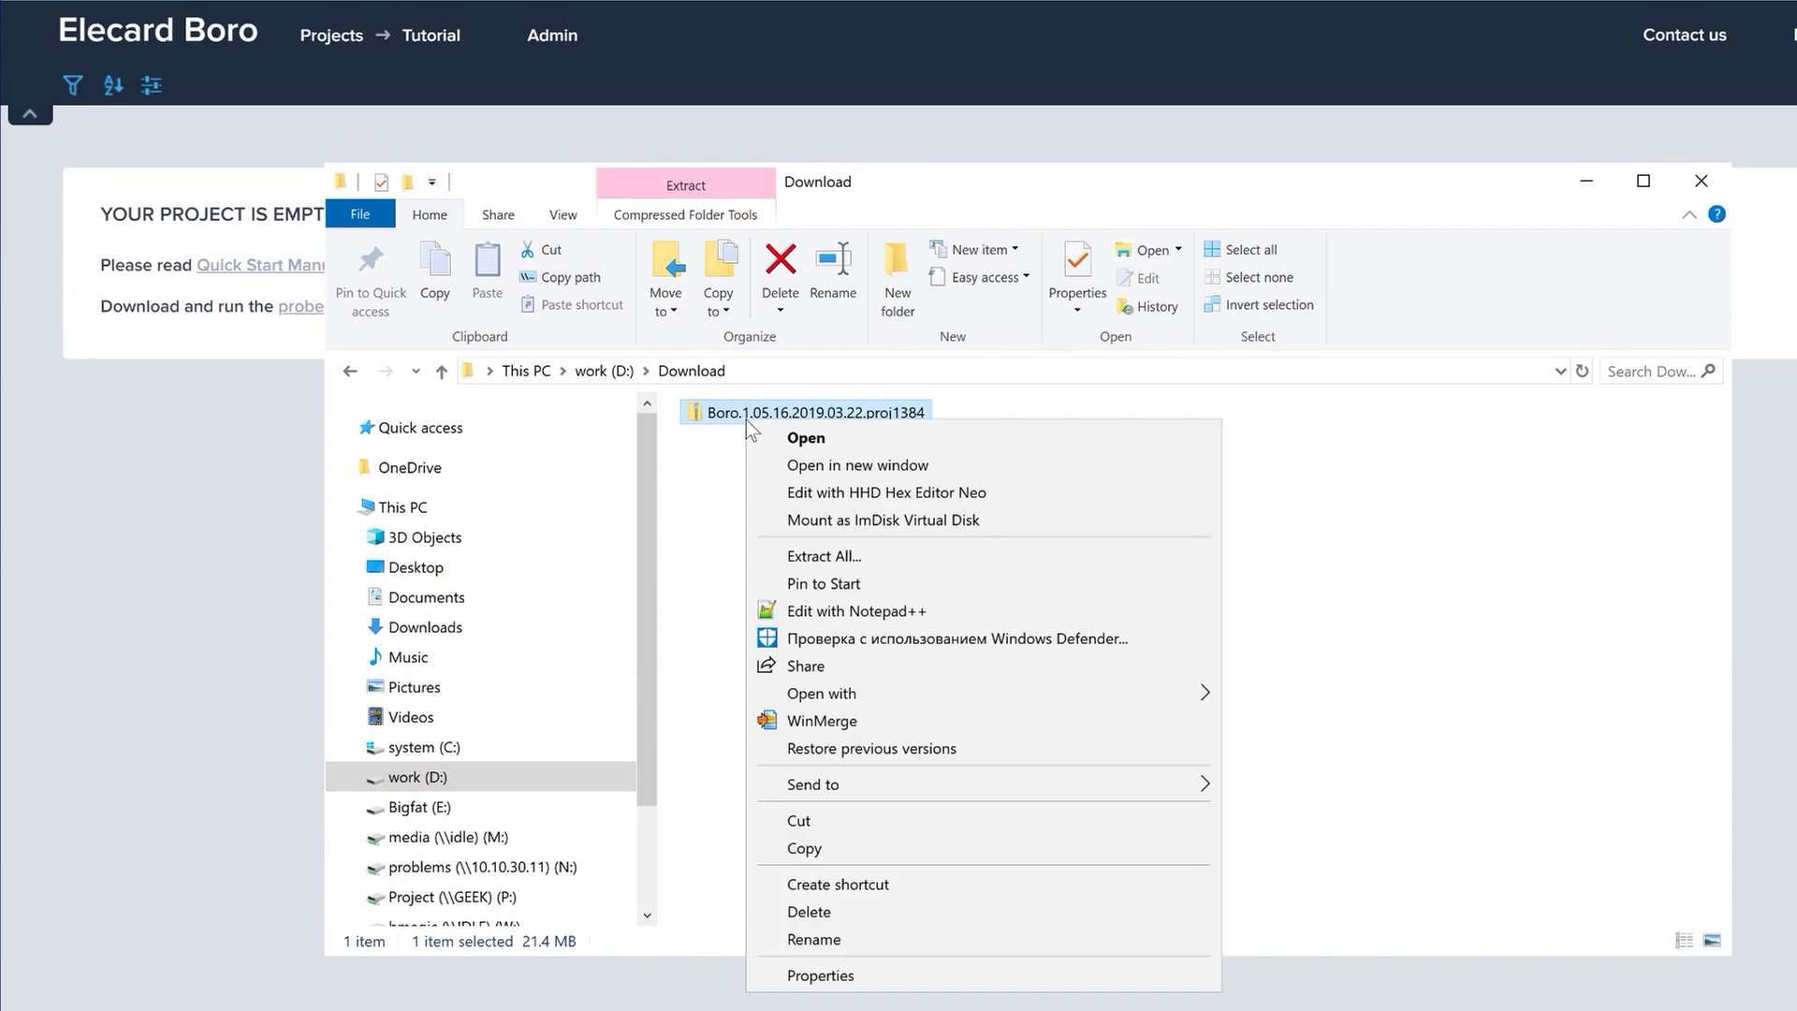
Extract the probe zip into its suggested folder and open its win64 subfolder
left_click(824, 556)
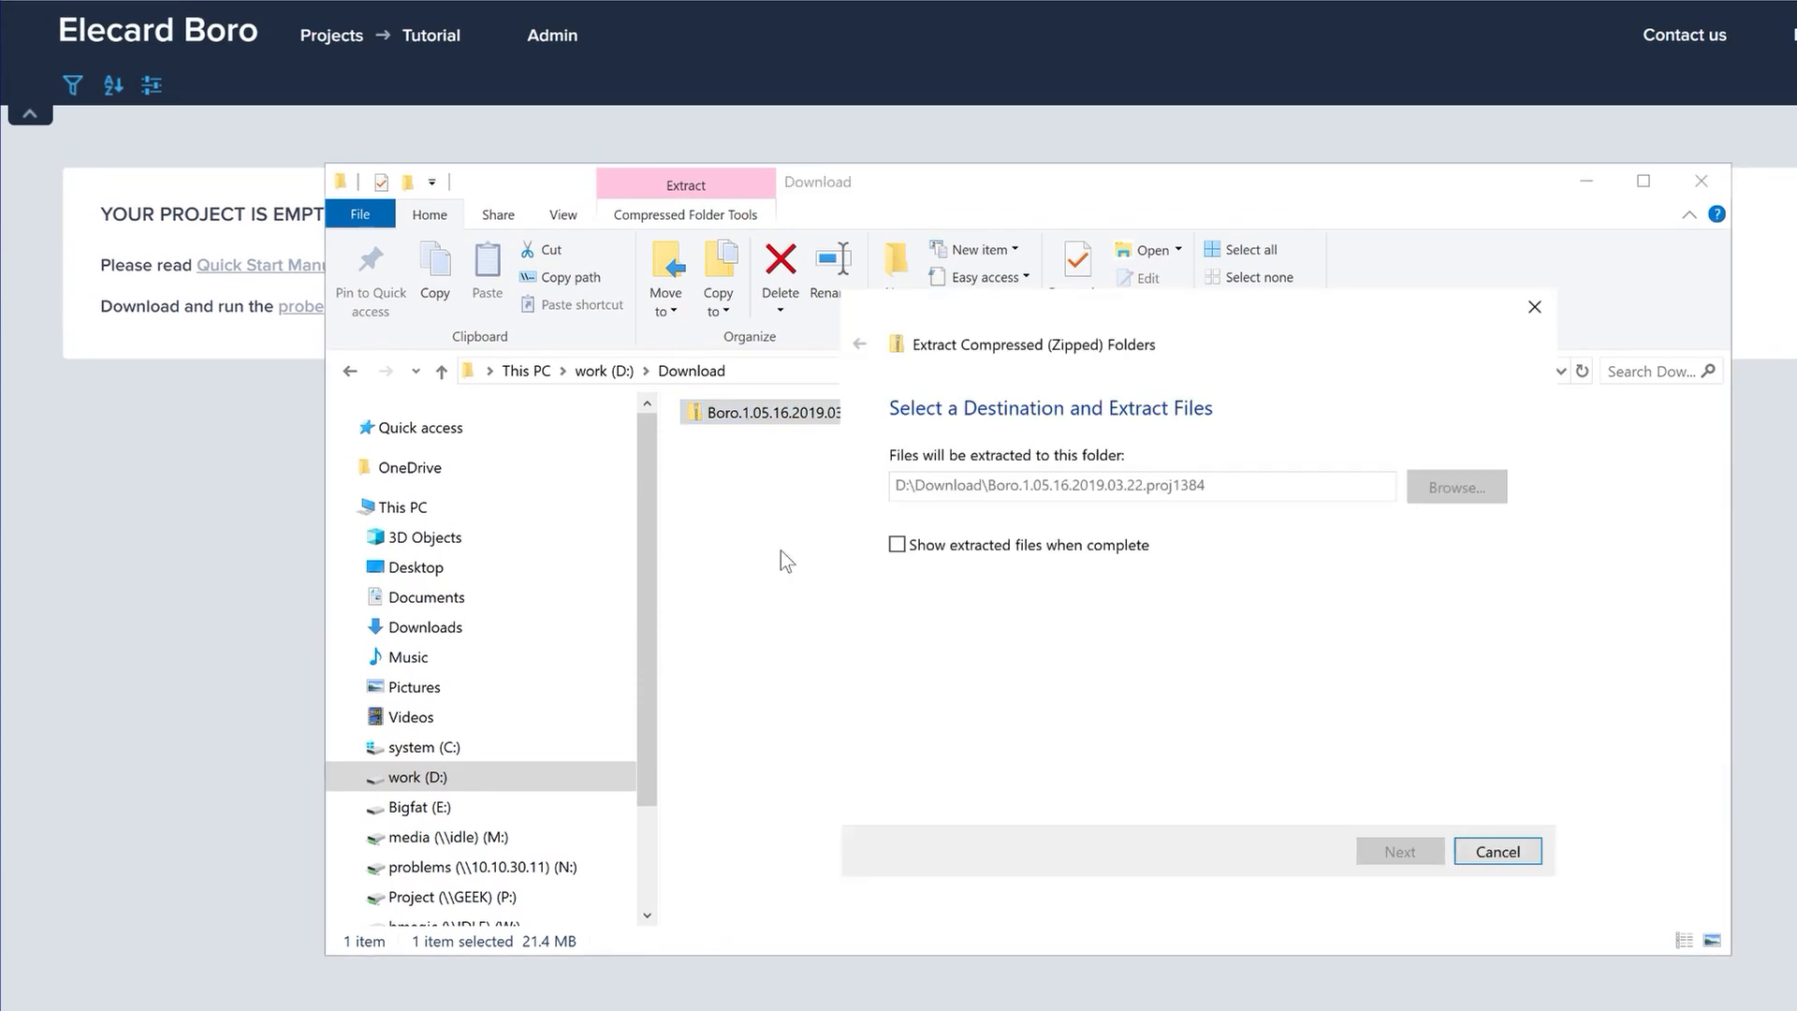
left_click(1401, 851)
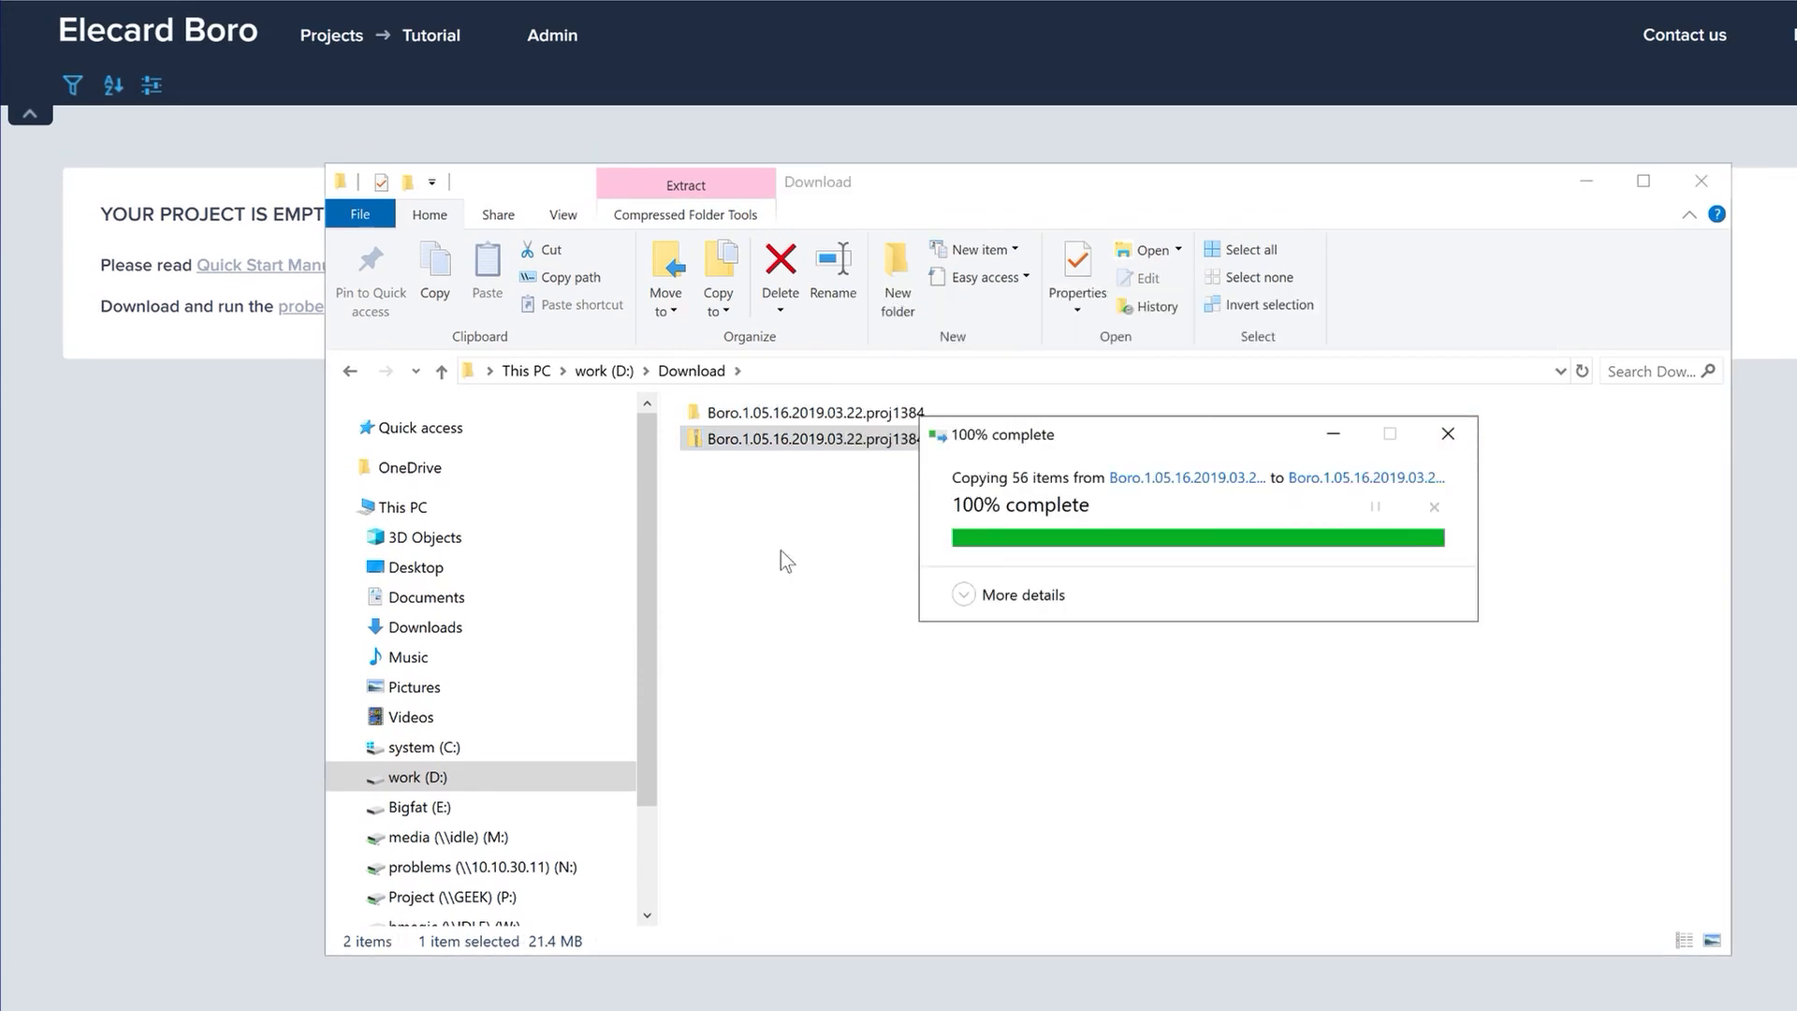
double_click(811, 440)
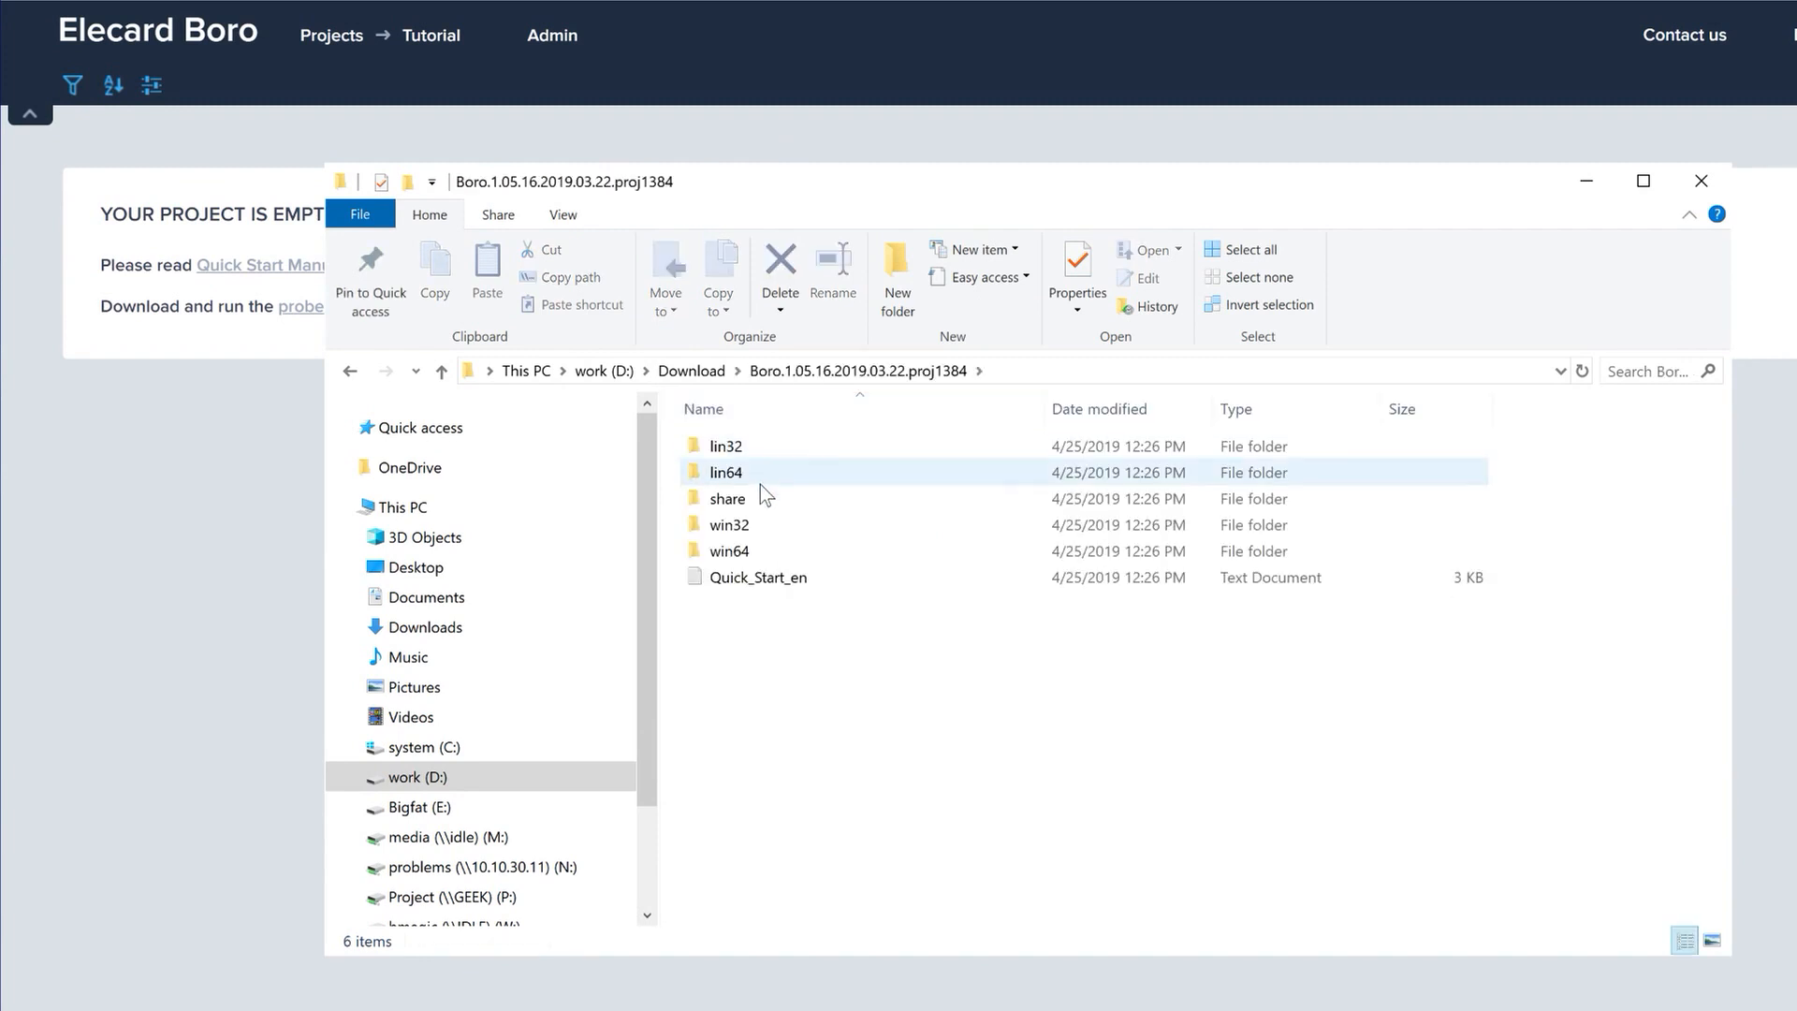
double_click(729, 550)
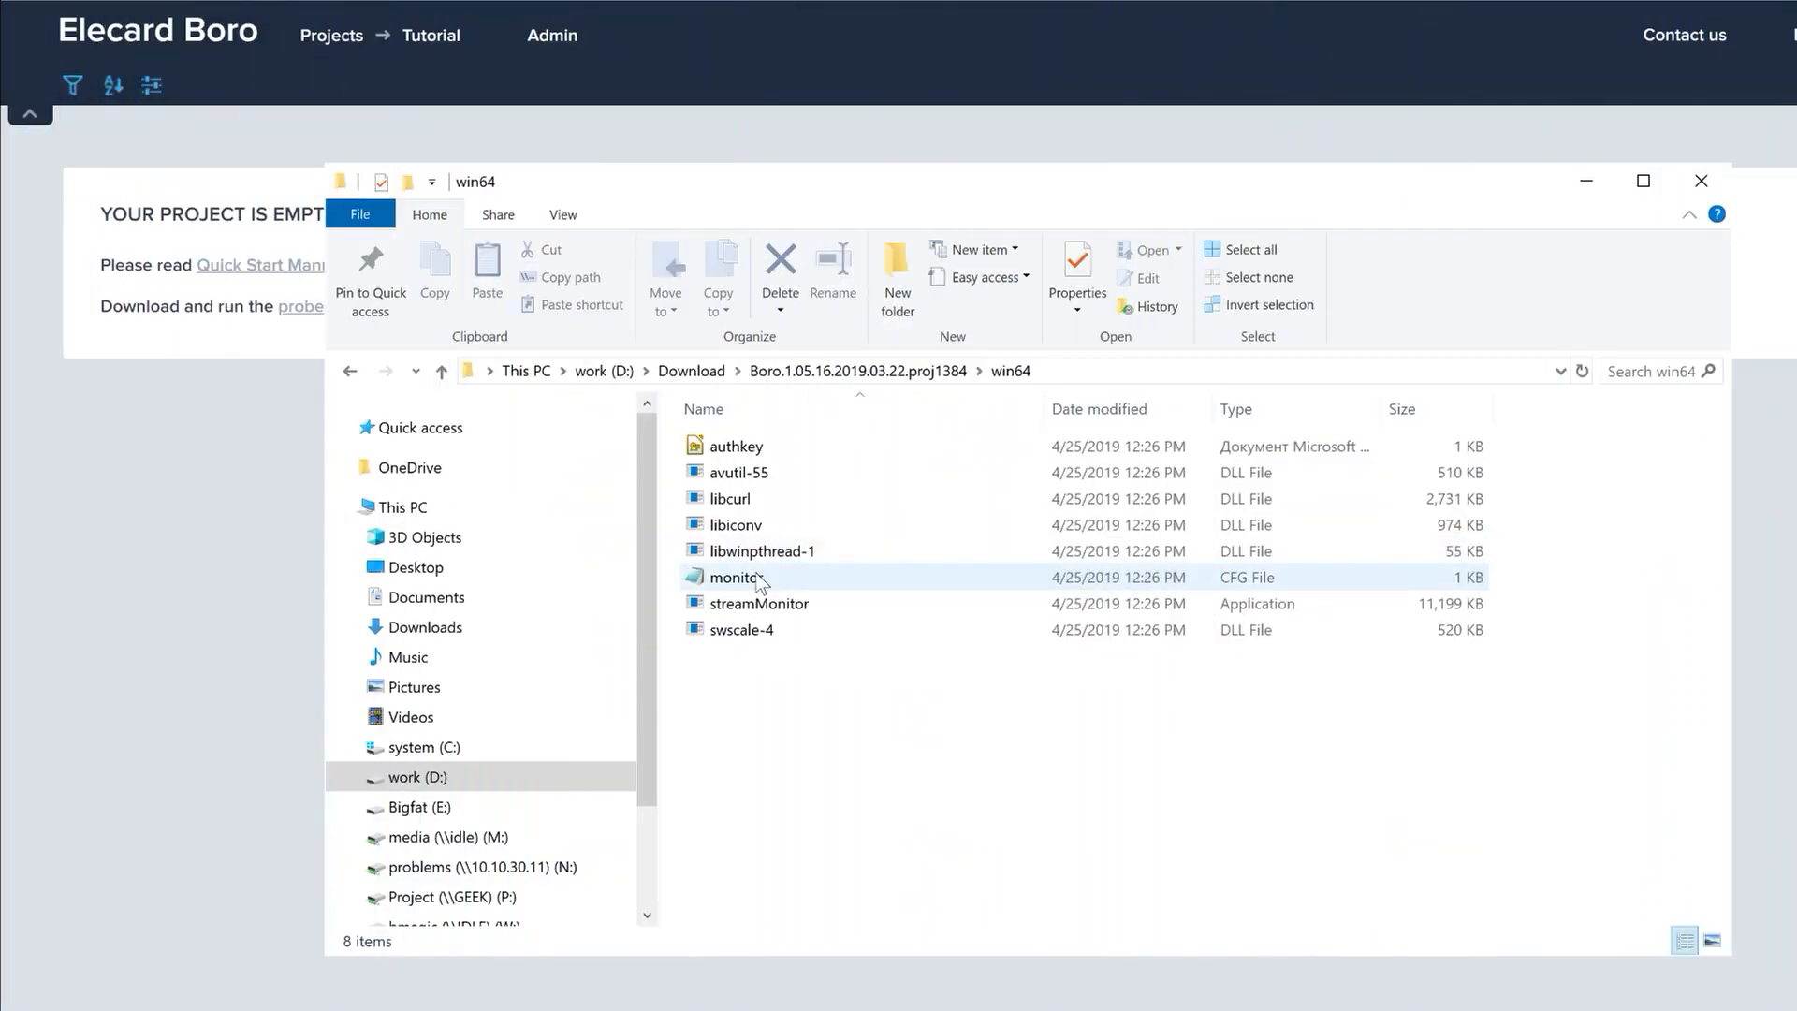
right_click(733, 578)
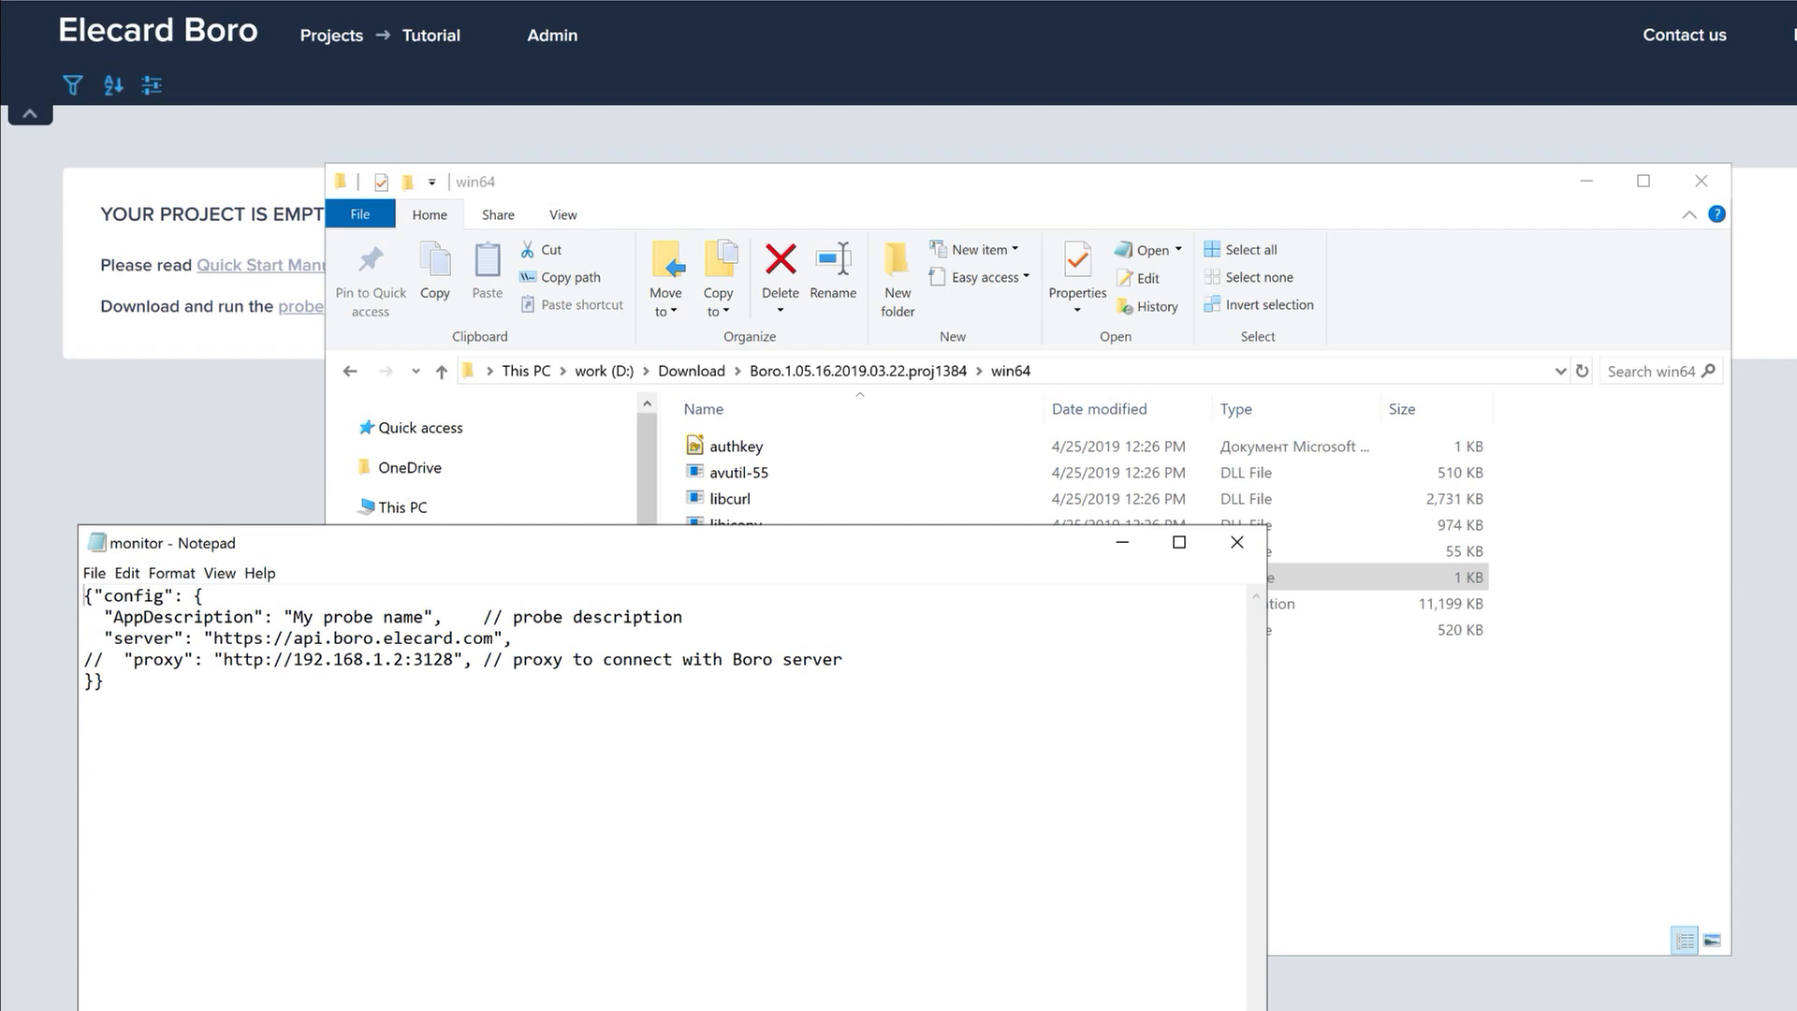
mouse_move(1180, 543)
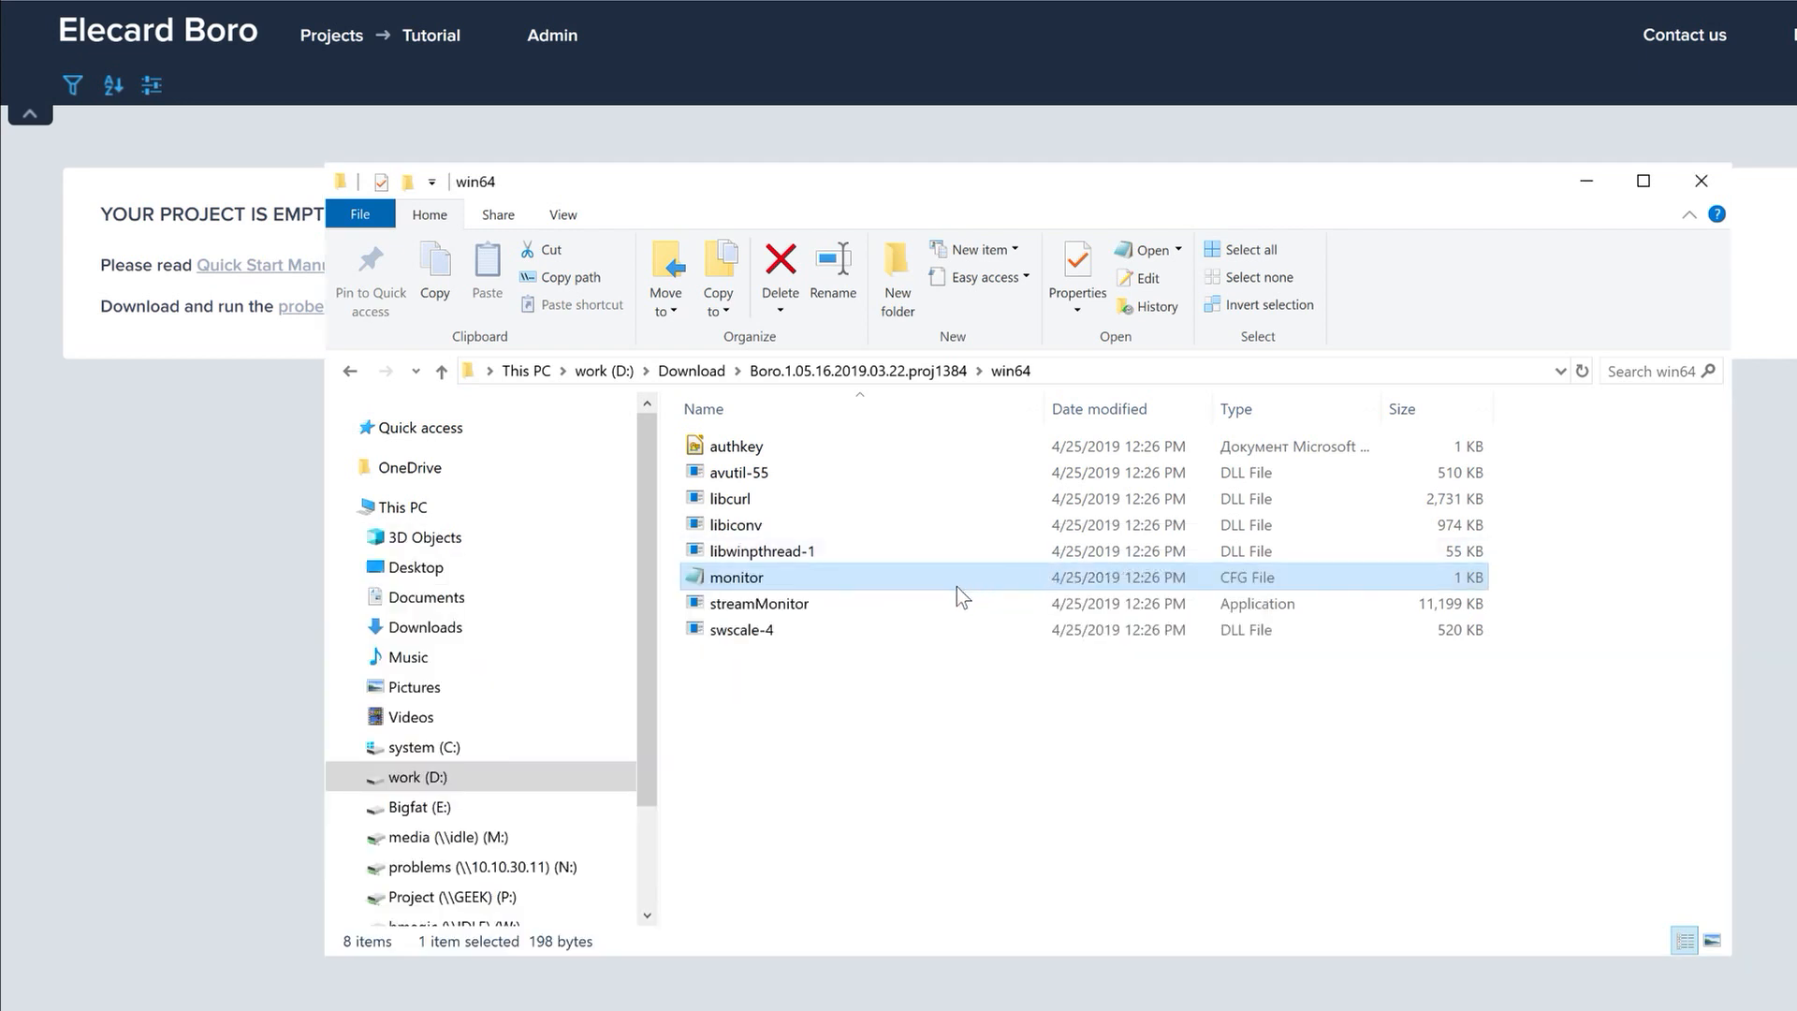
Launch streamMonitor and allow it through the firewall on private and public networks
left_click(759, 604)
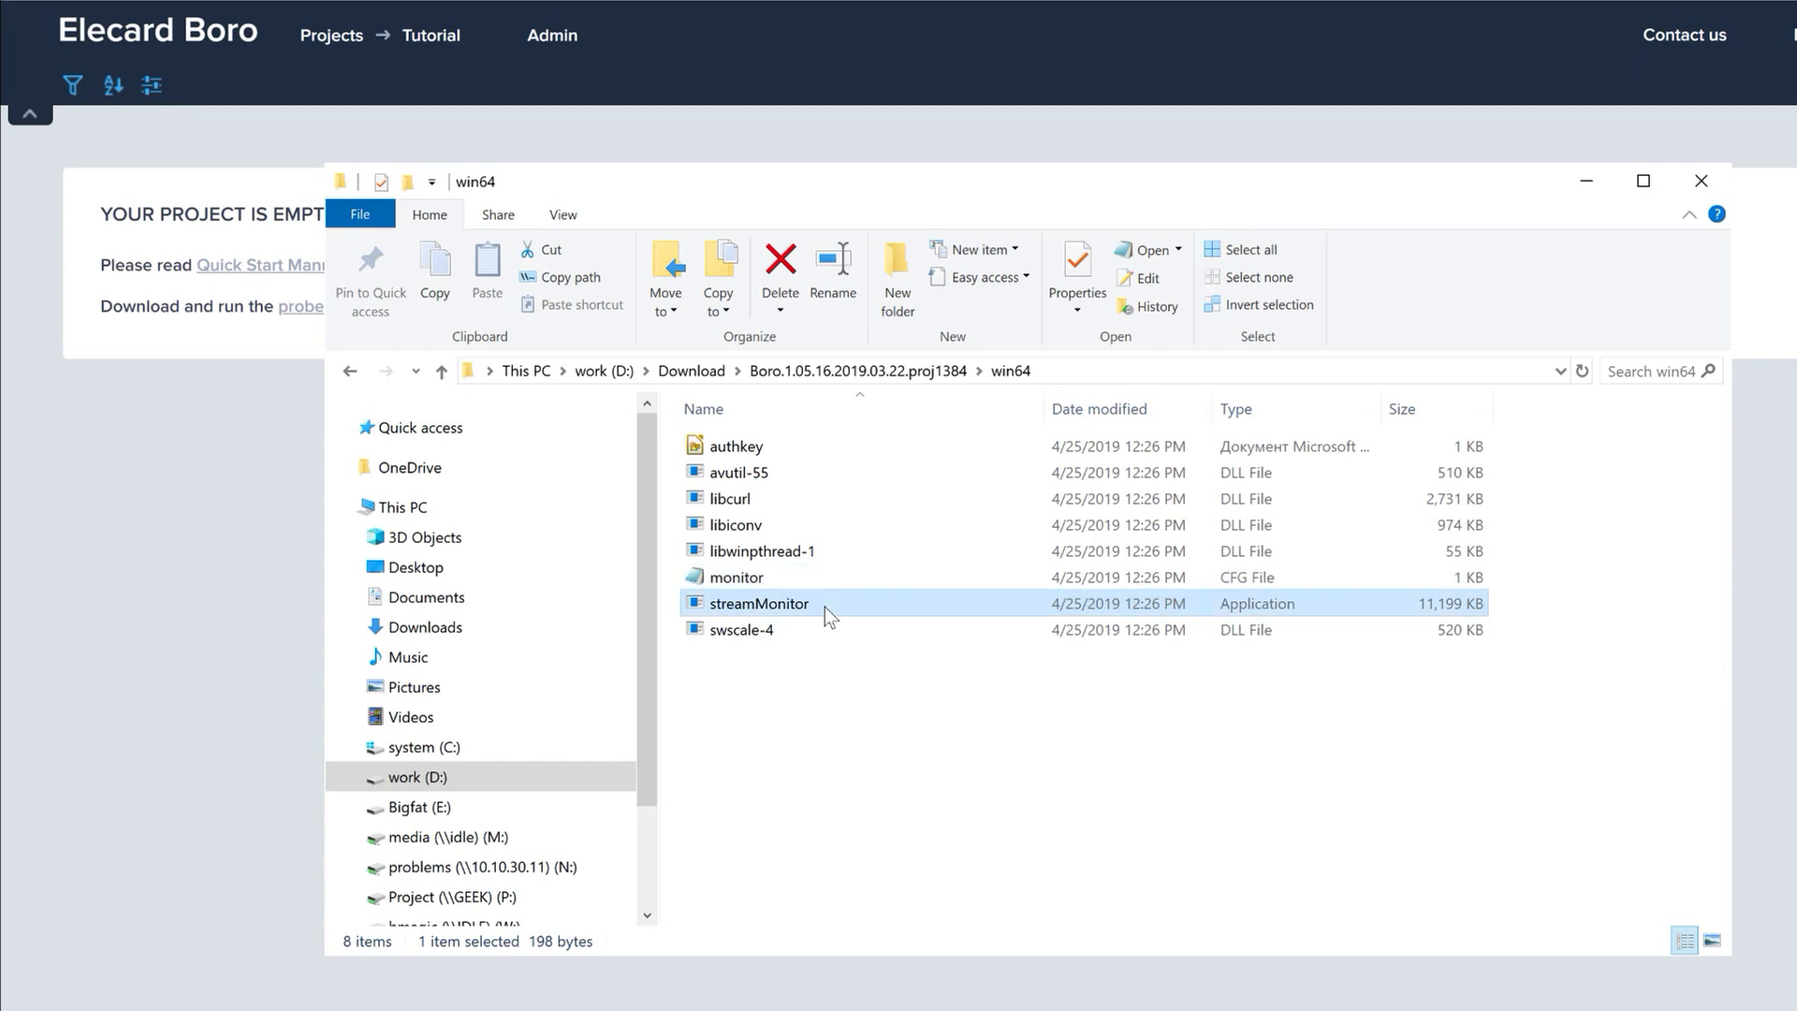
double_click(759, 603)
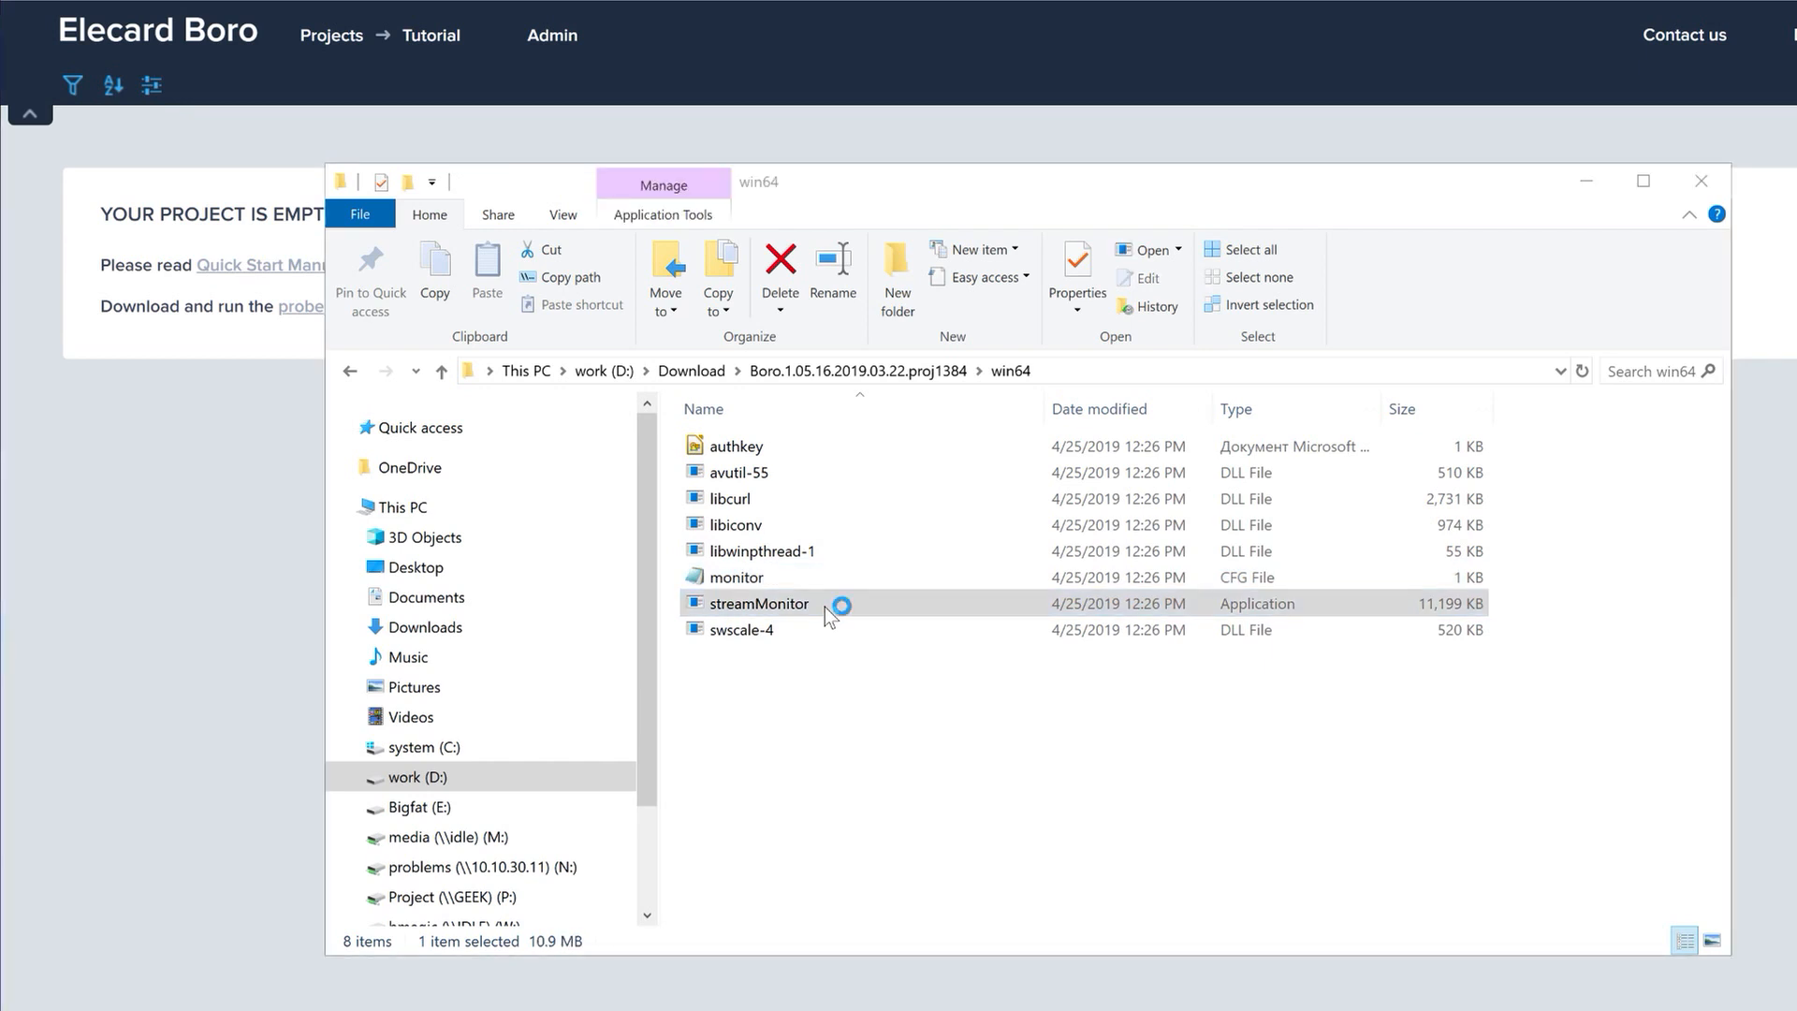
double_click(758, 603)
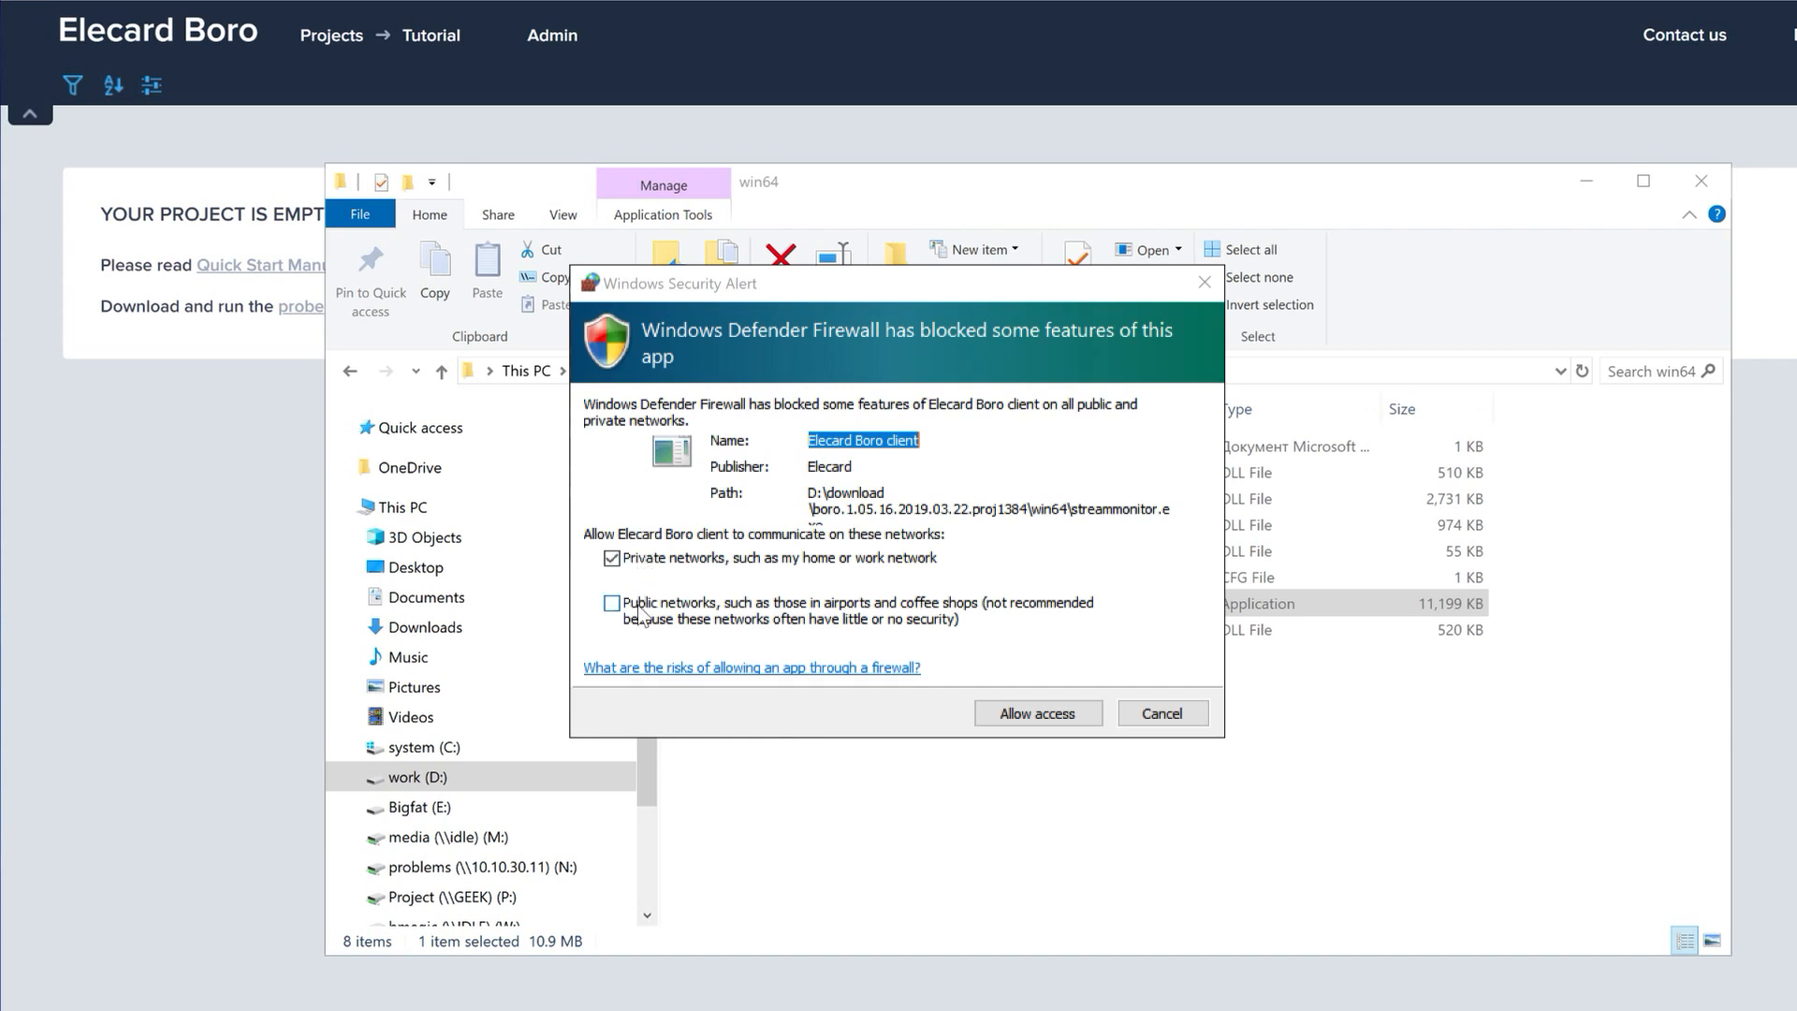
left_click(611, 603)
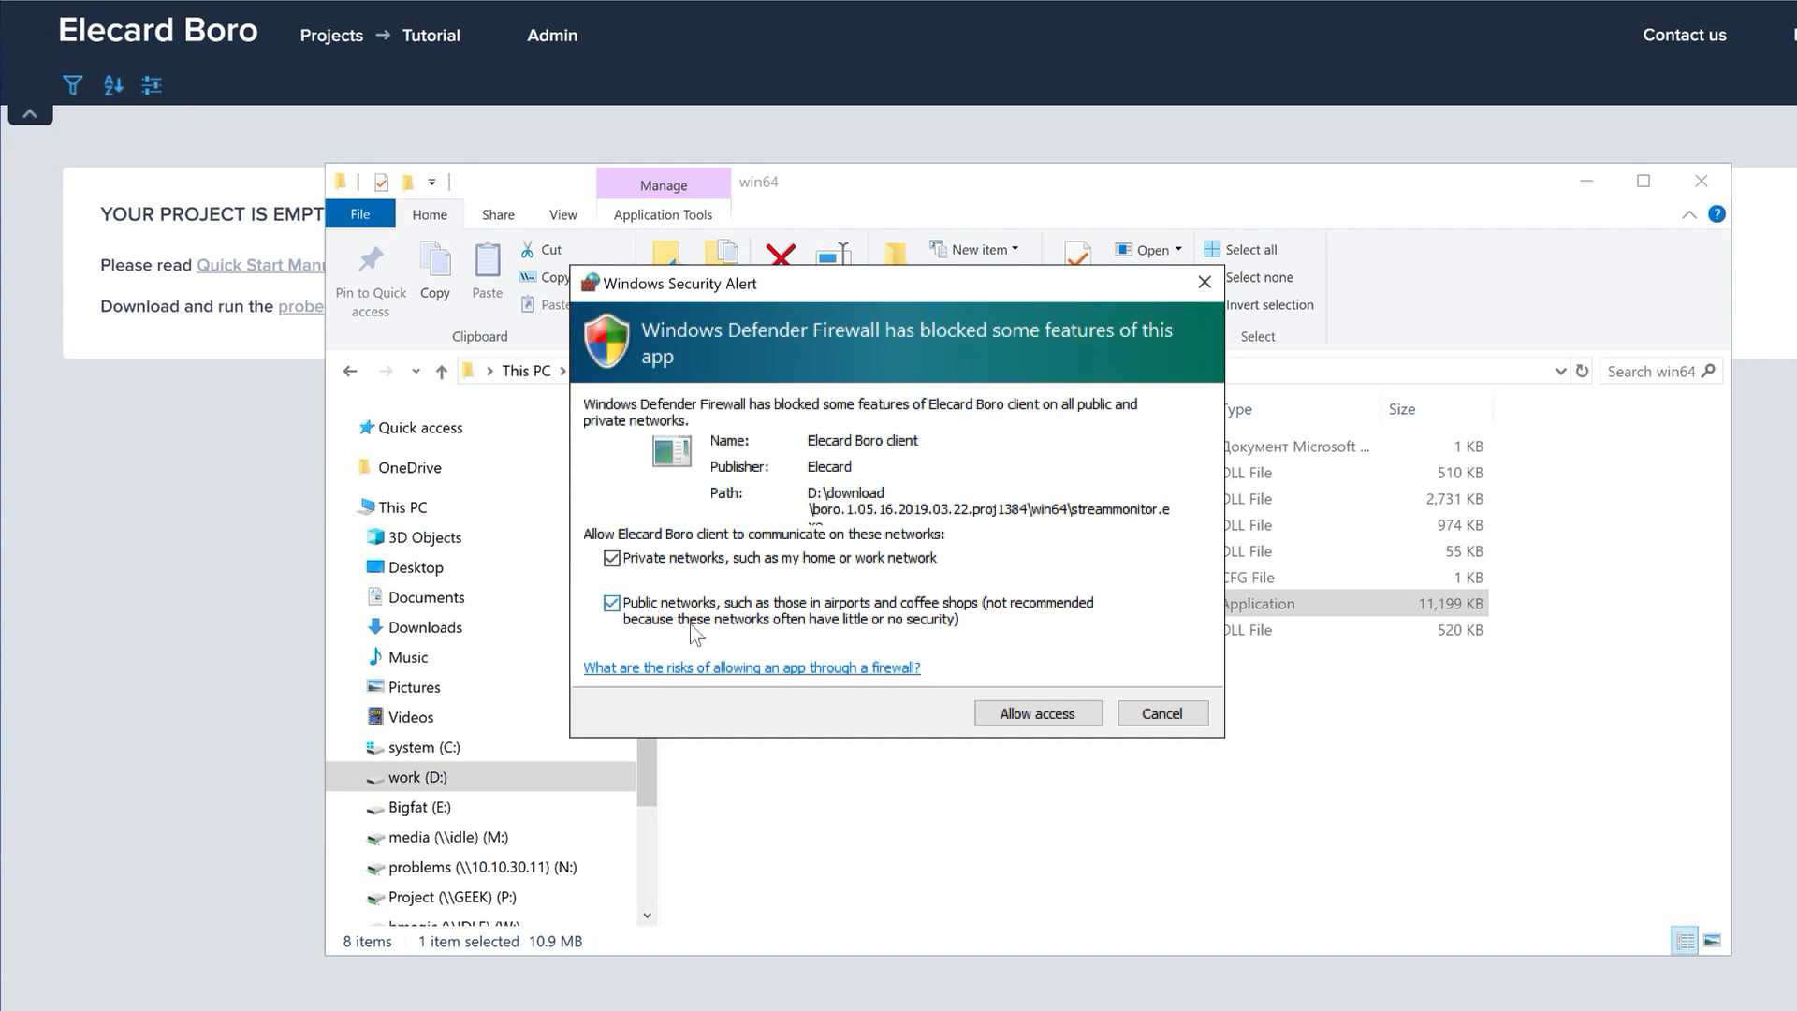
left_click(1038, 713)
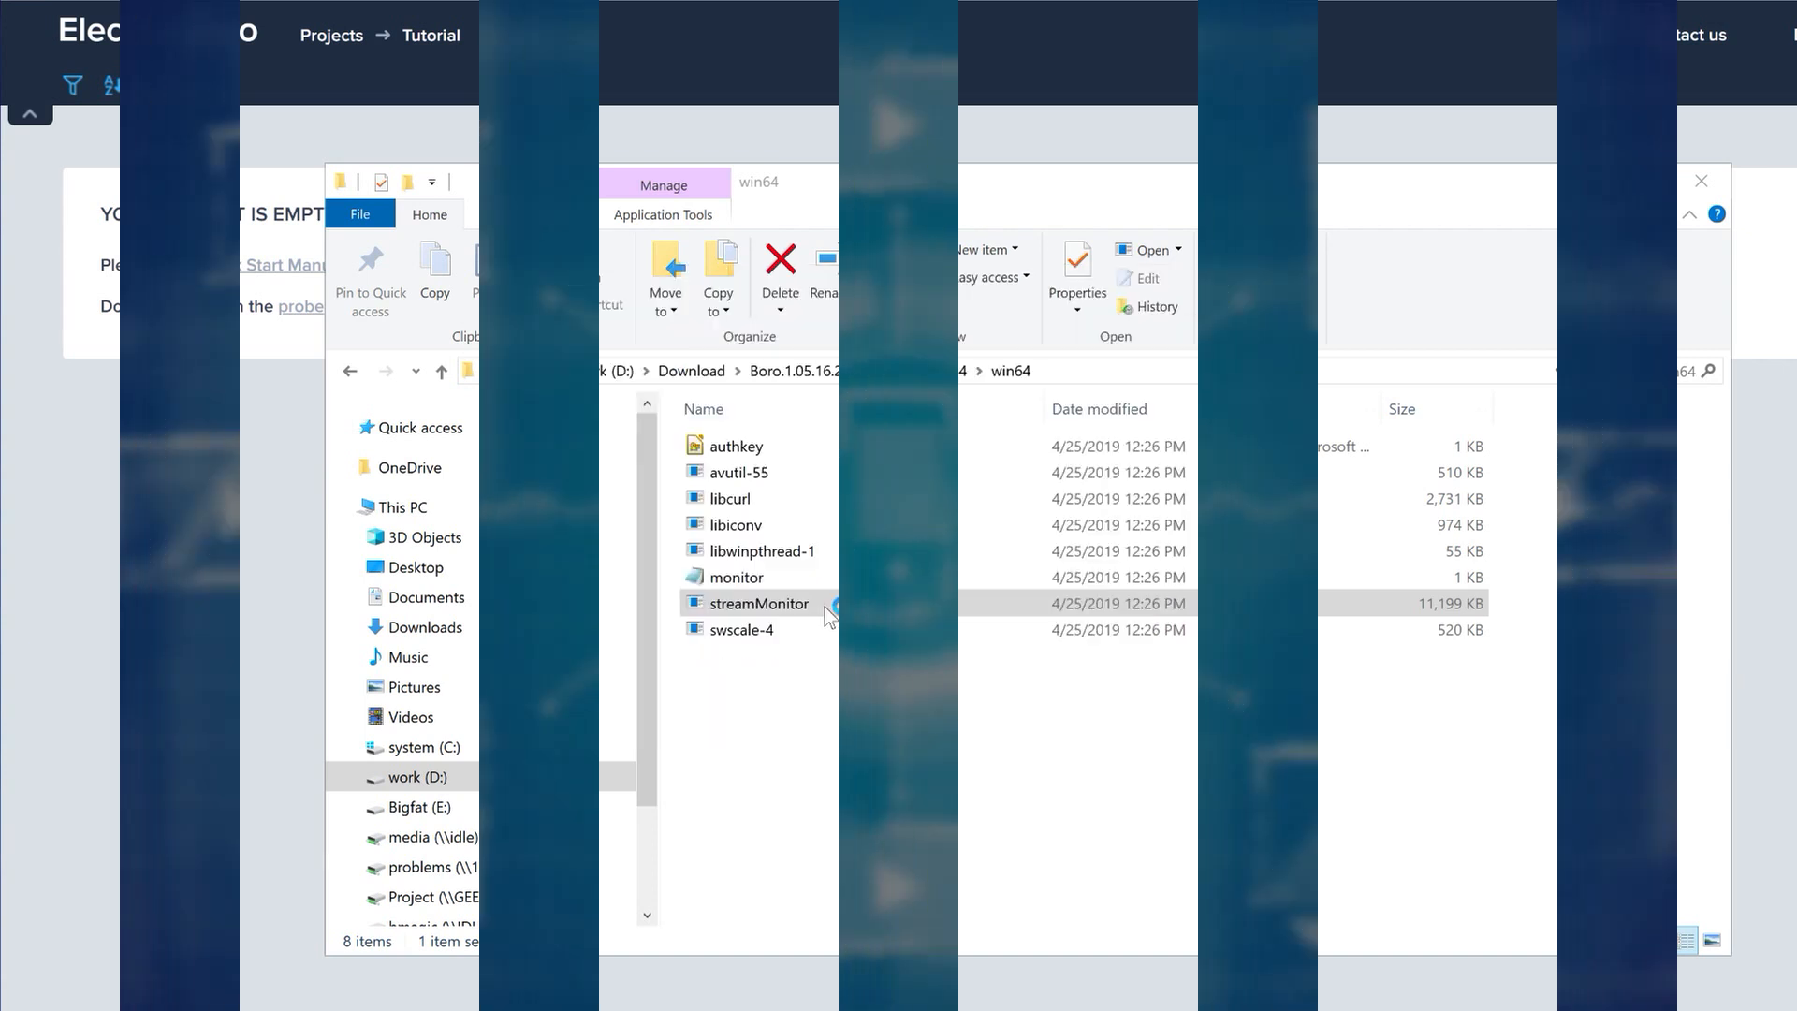
Open the probe 'My probe name' page and bring up the empty Add task form
double_click(758, 604)
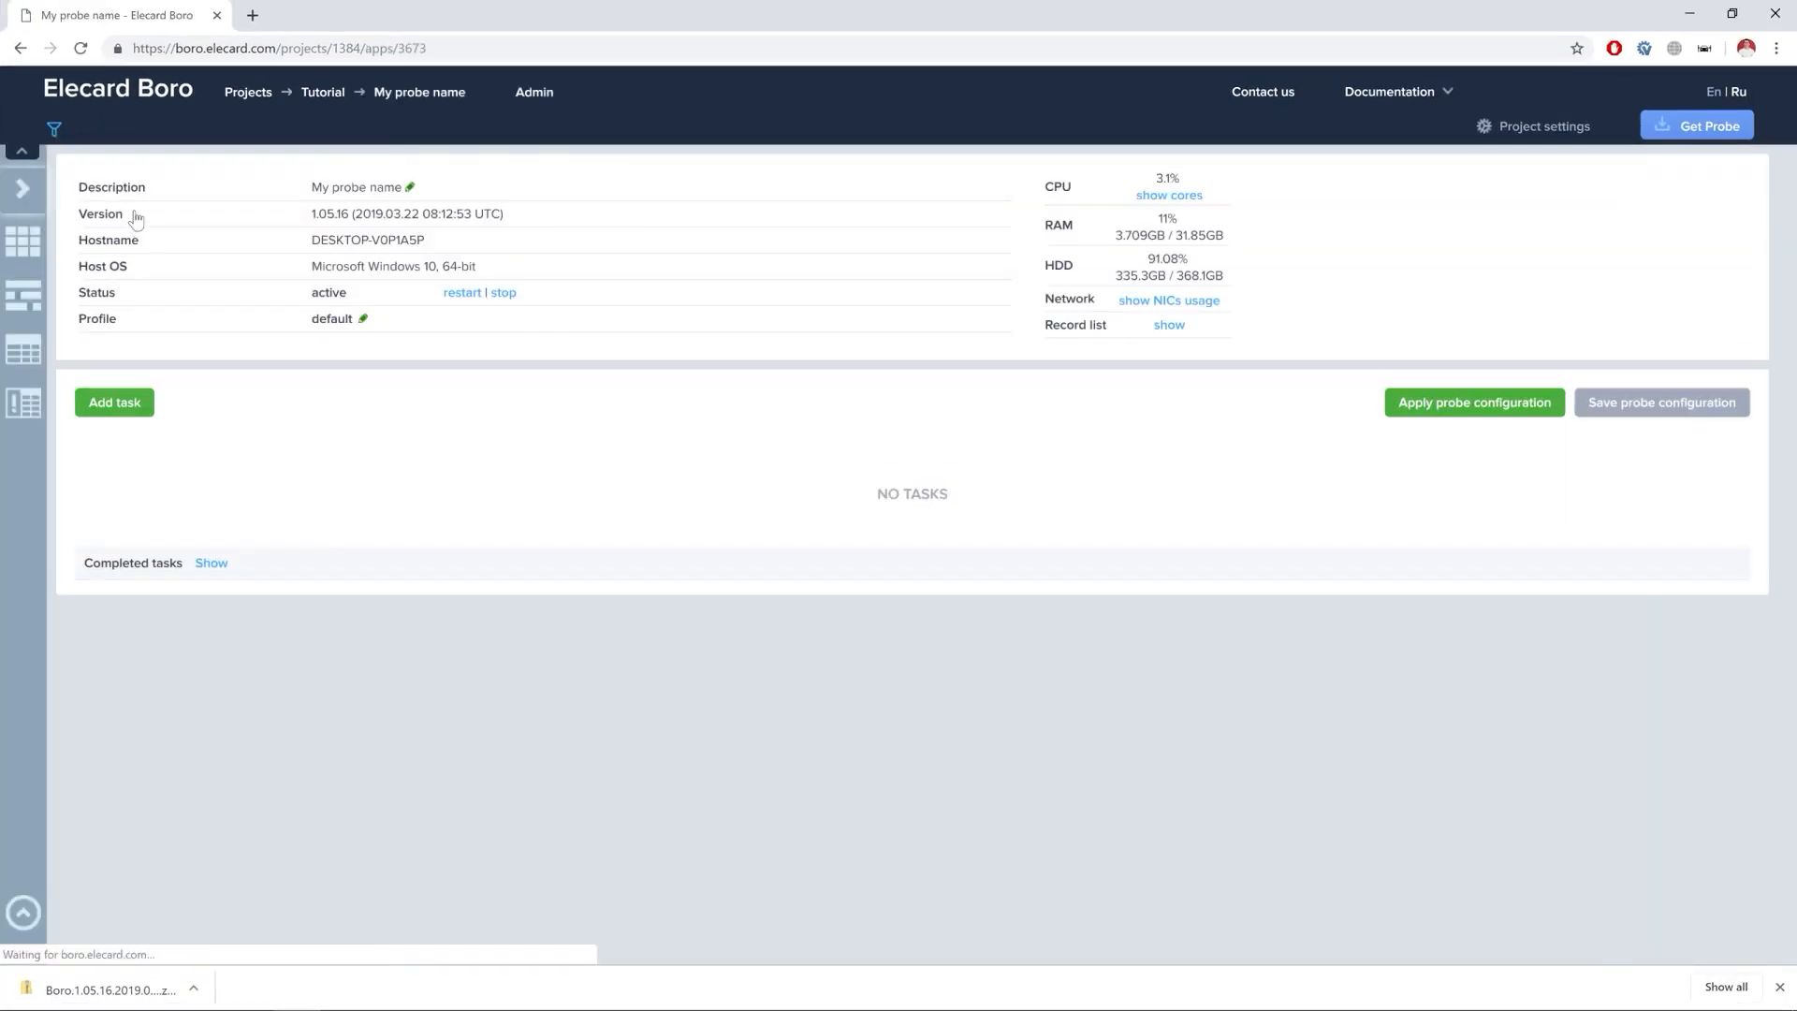
left_click(114, 402)
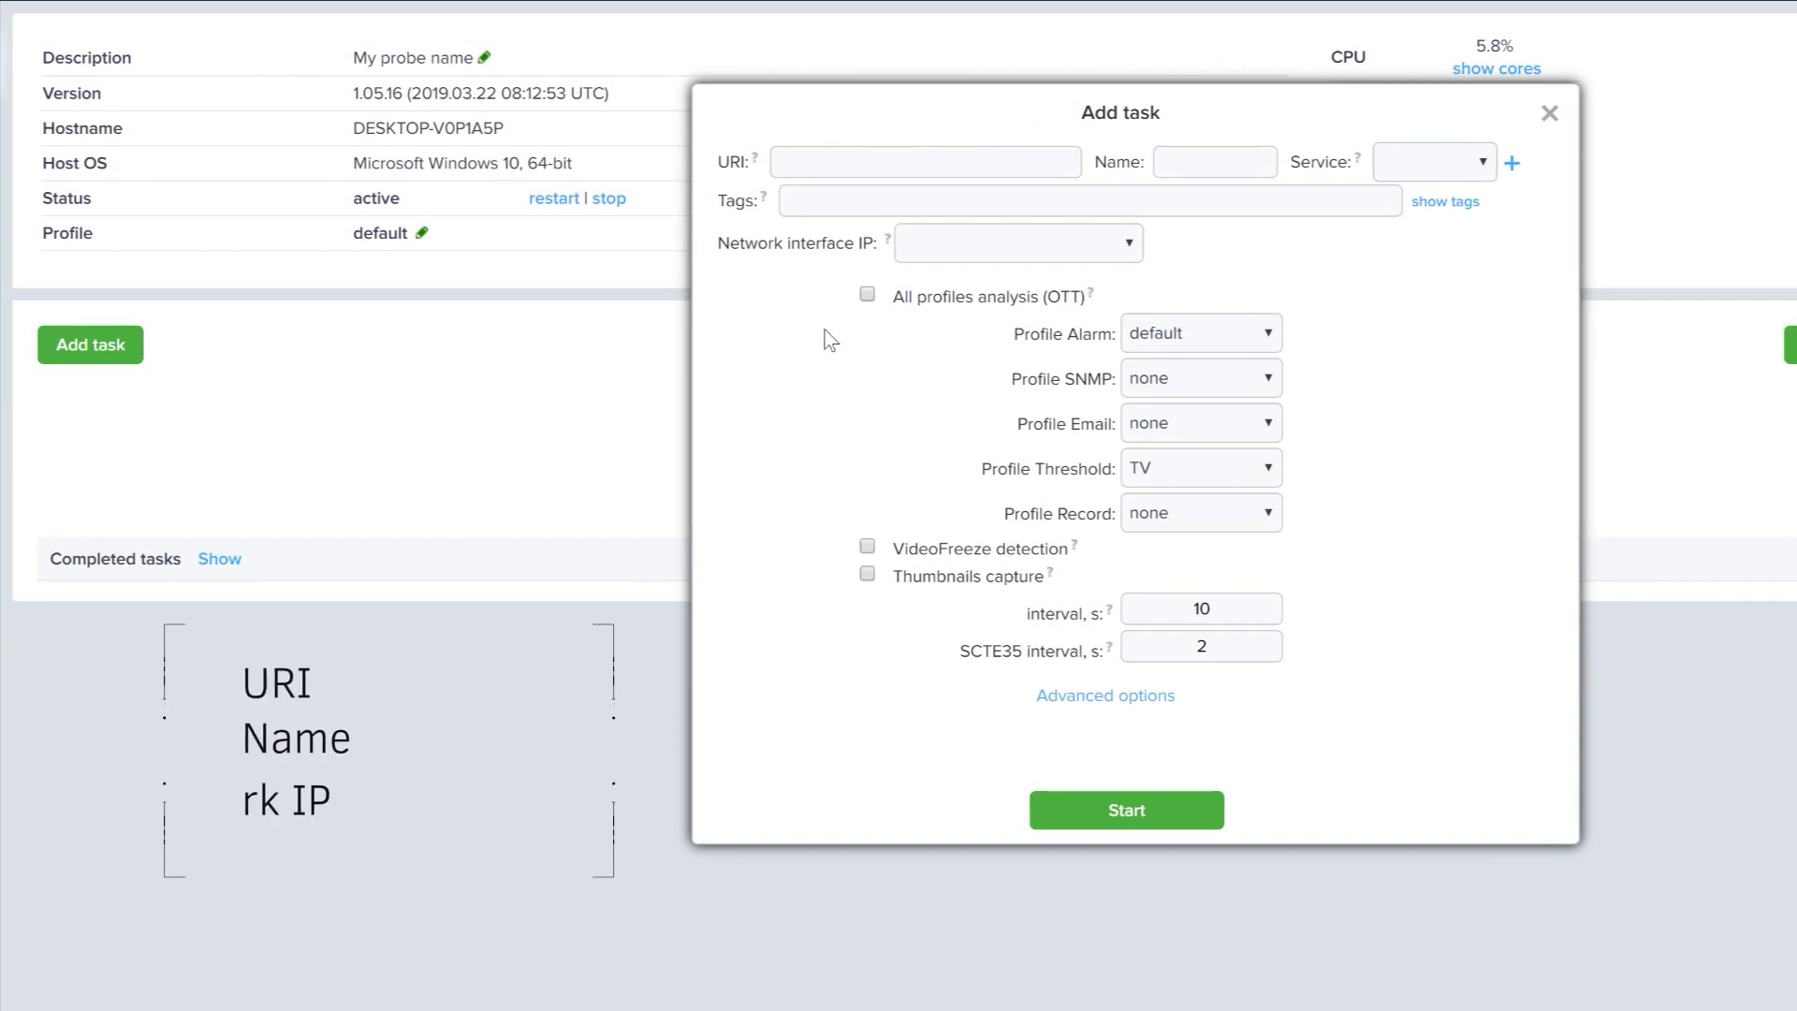
Start task 'ch1' for udp://239.1.1.1:1234 on interface 10.10.30.205
left_click(922, 161)
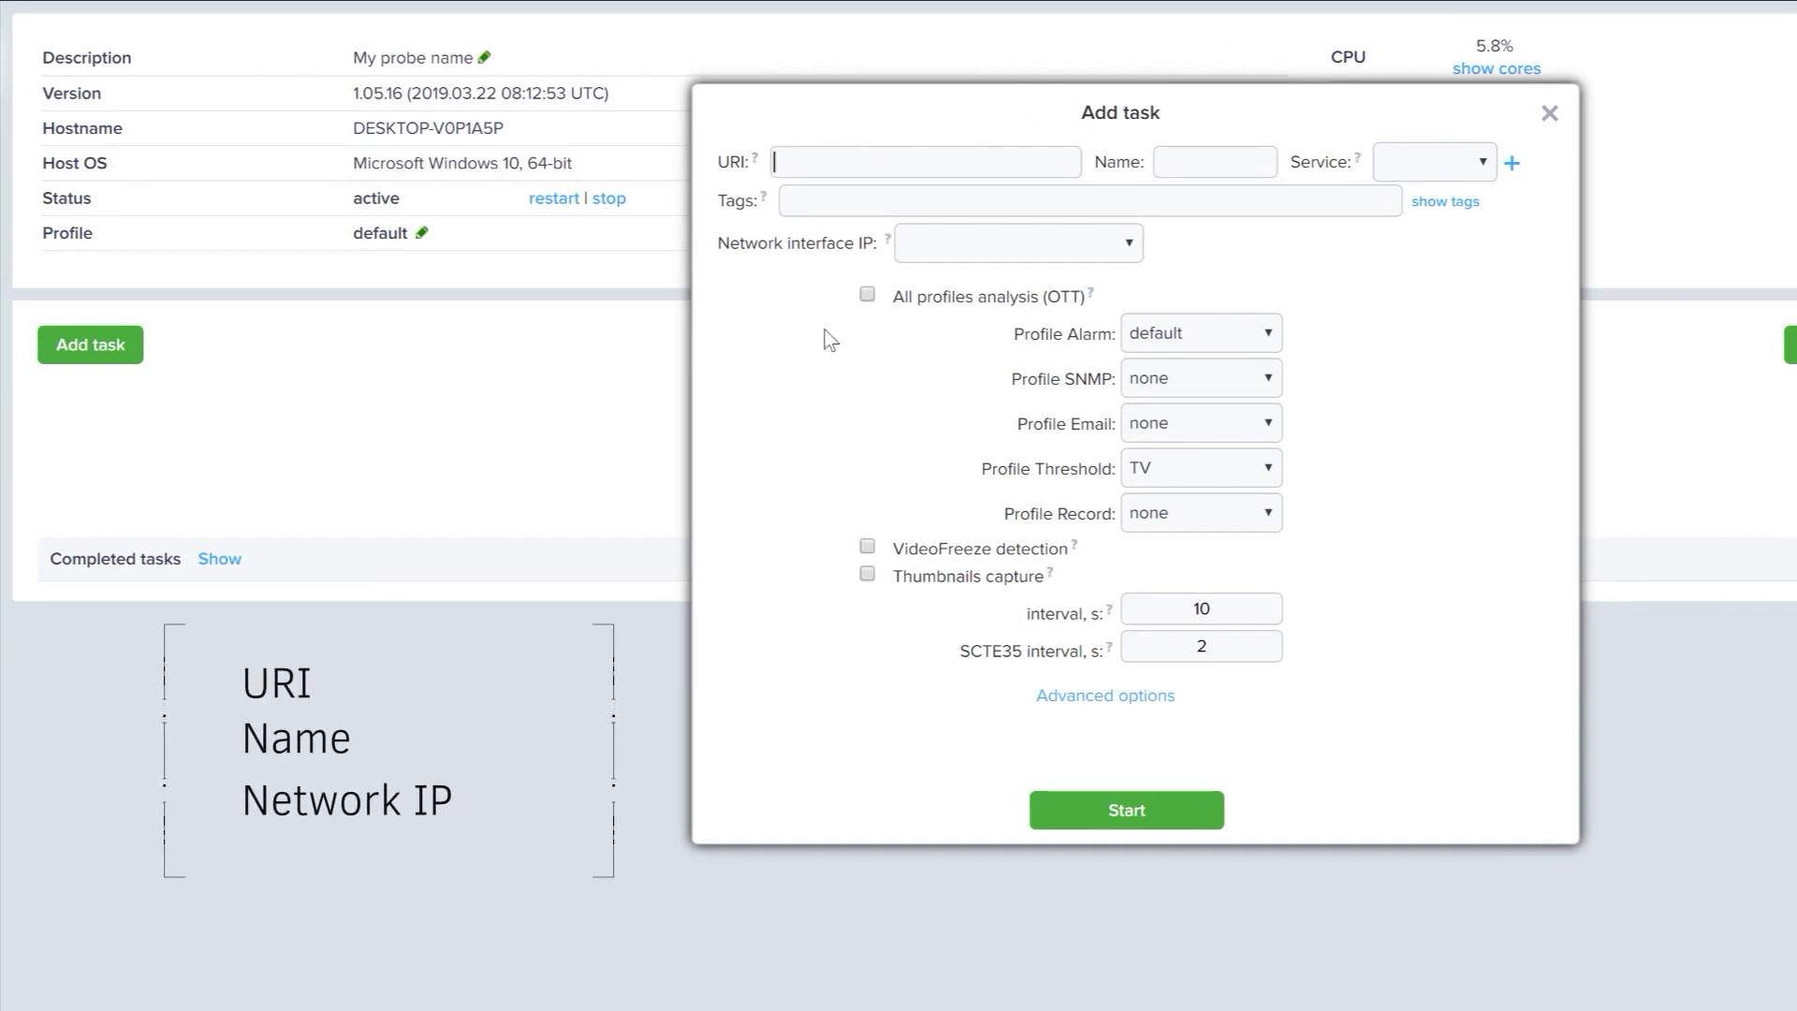
type("udp")
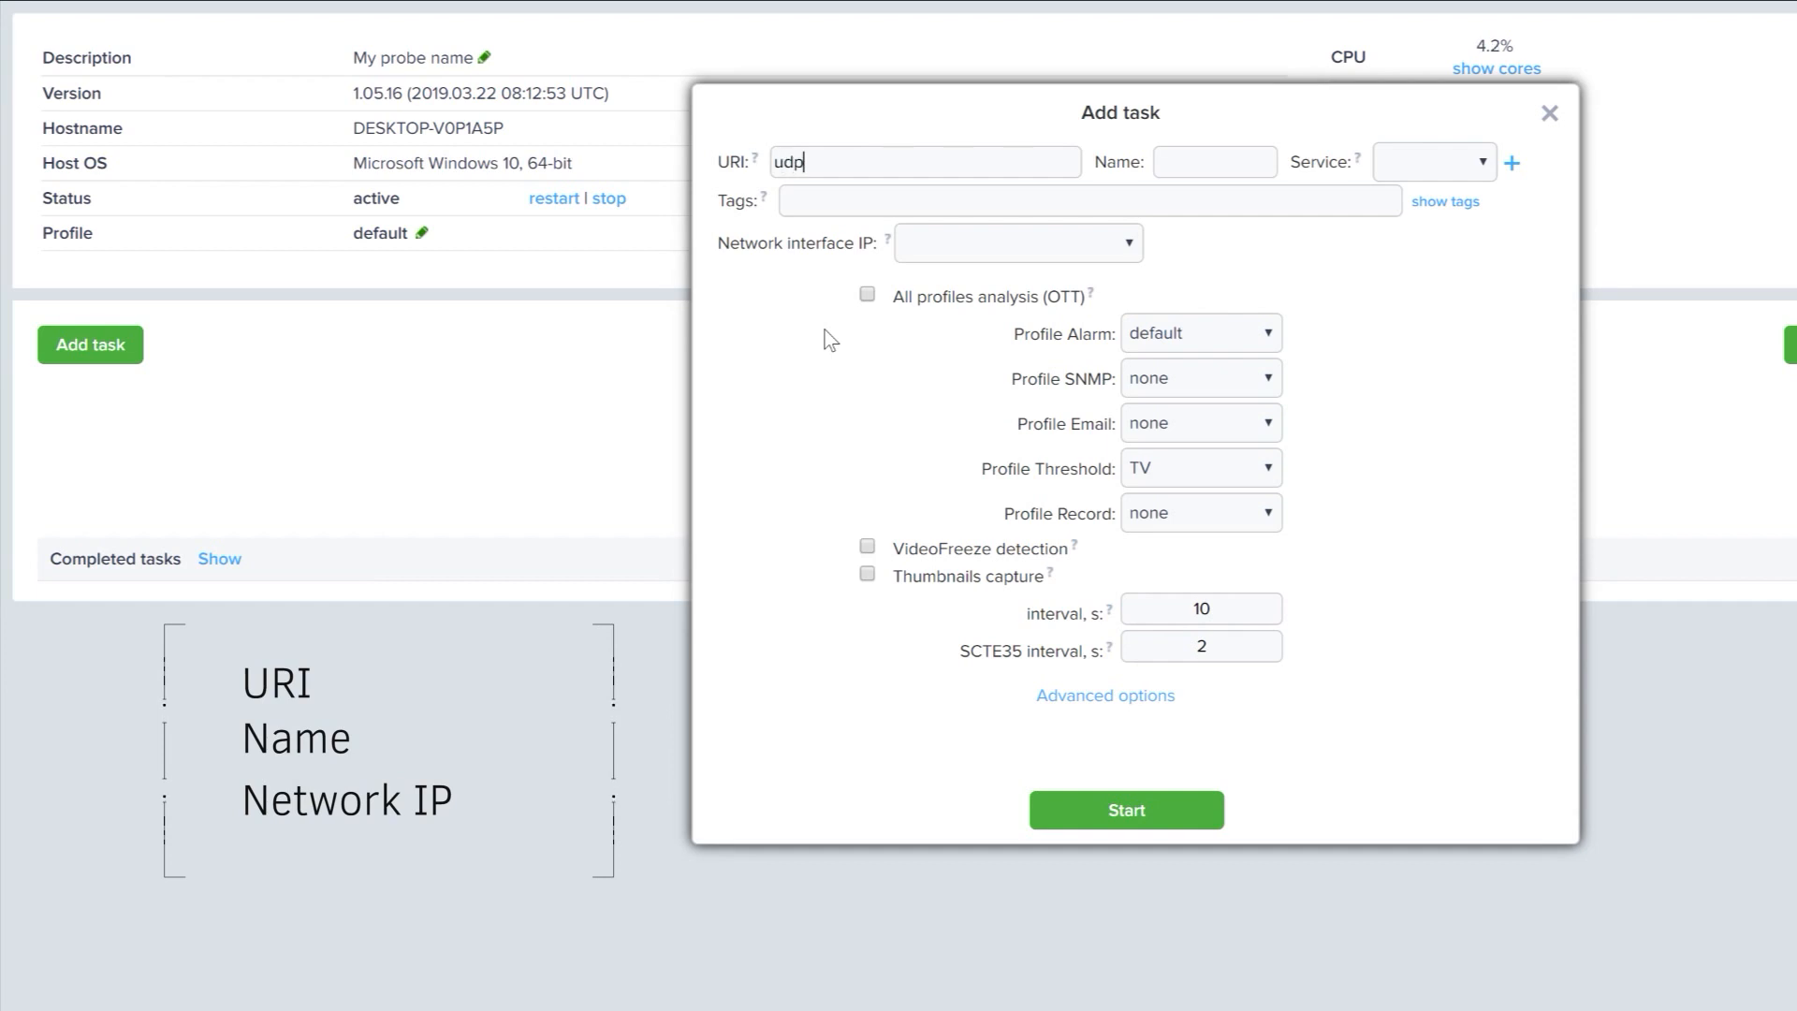
type(":")
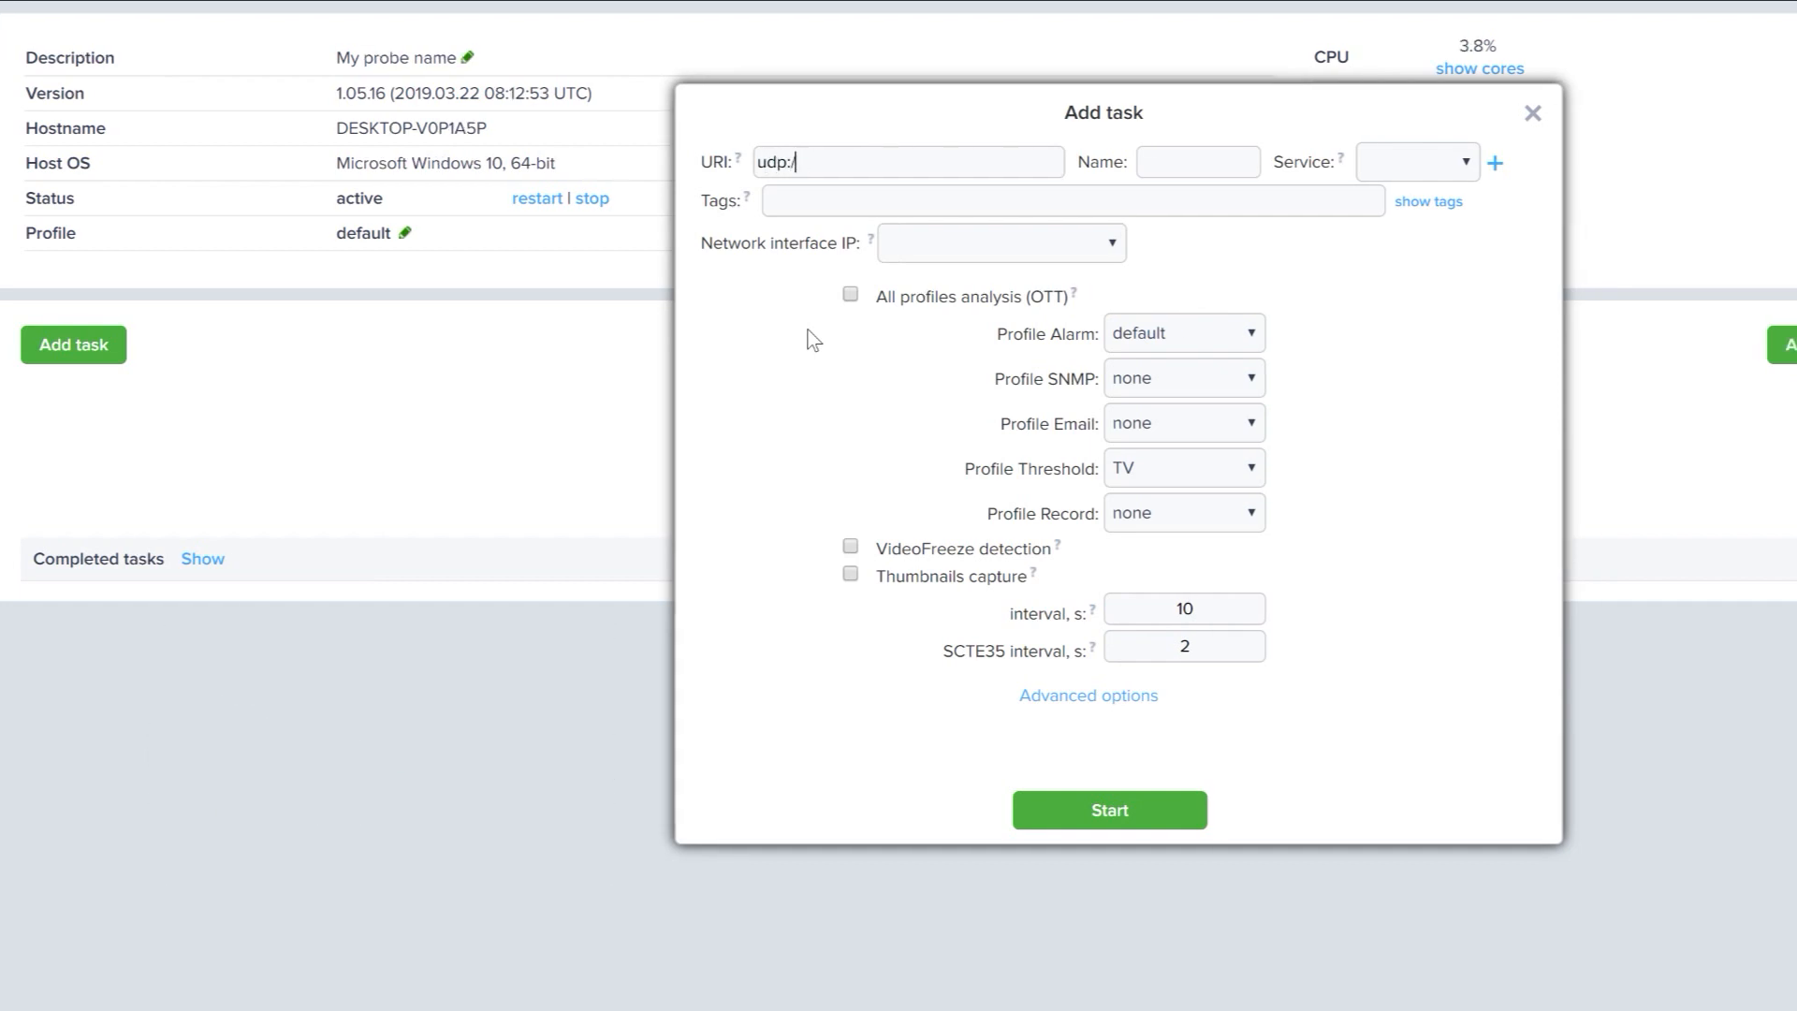
type("//239")
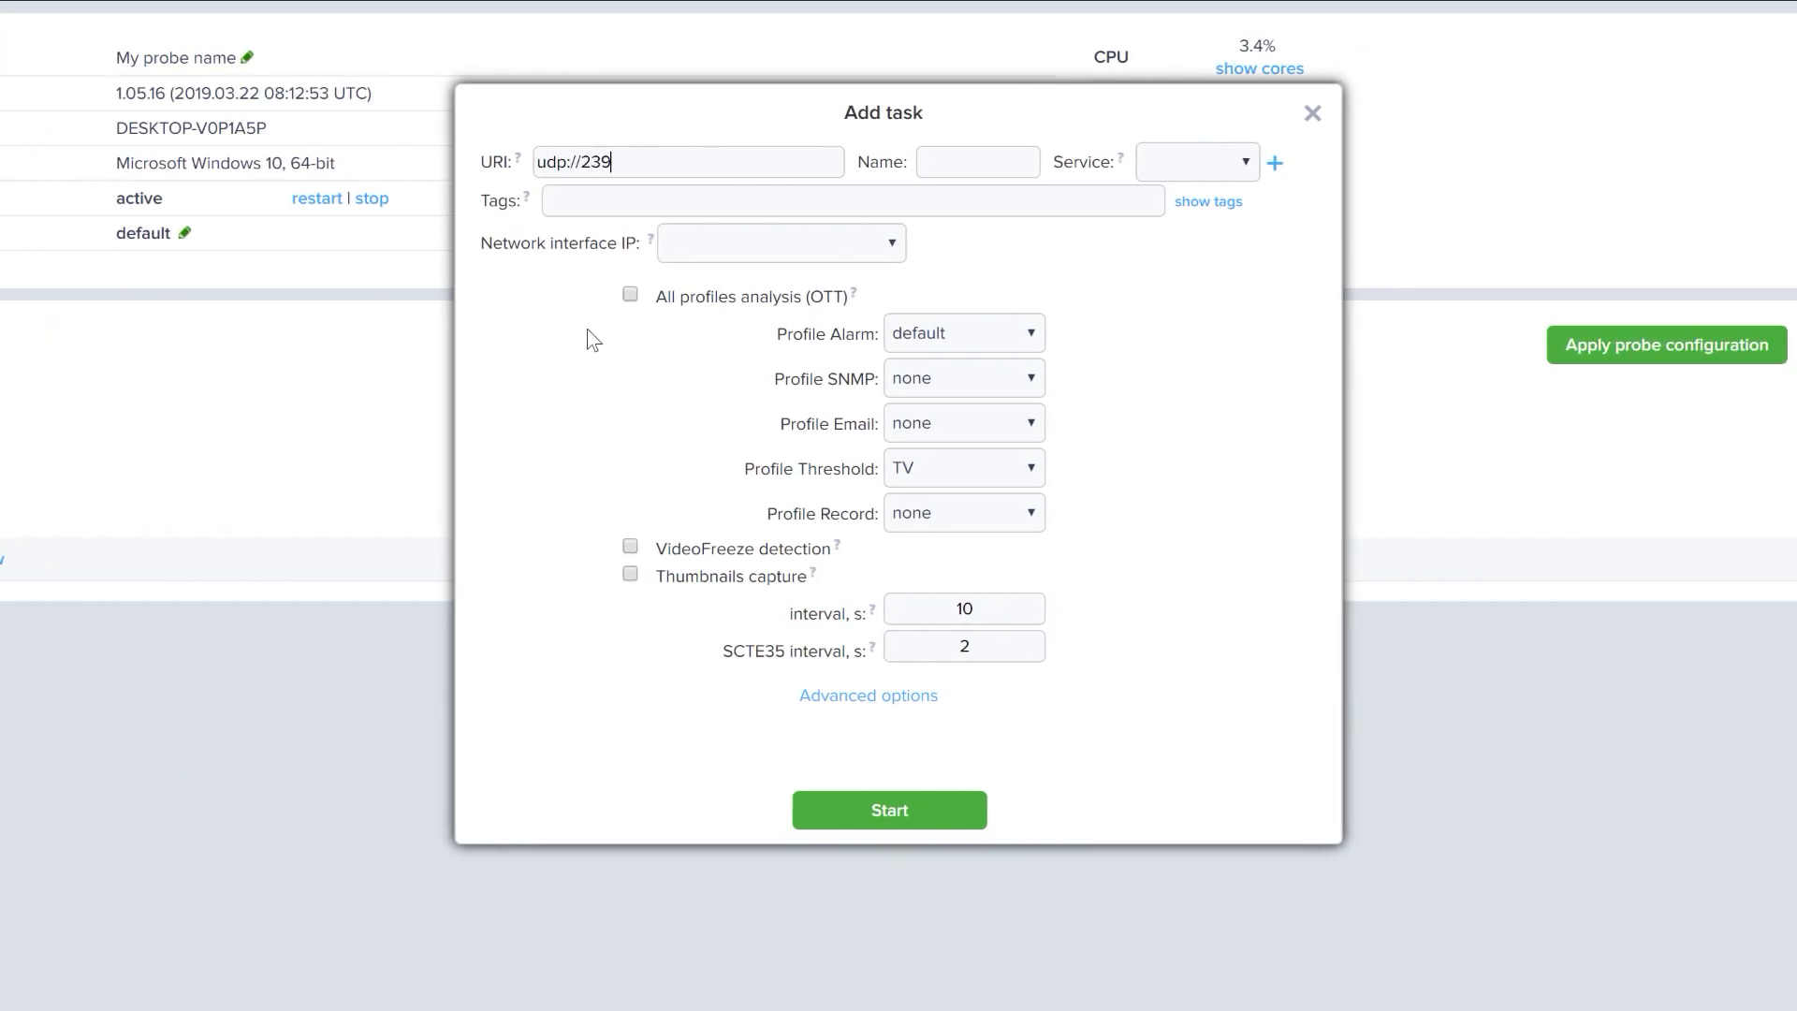
type(".1.1.1")
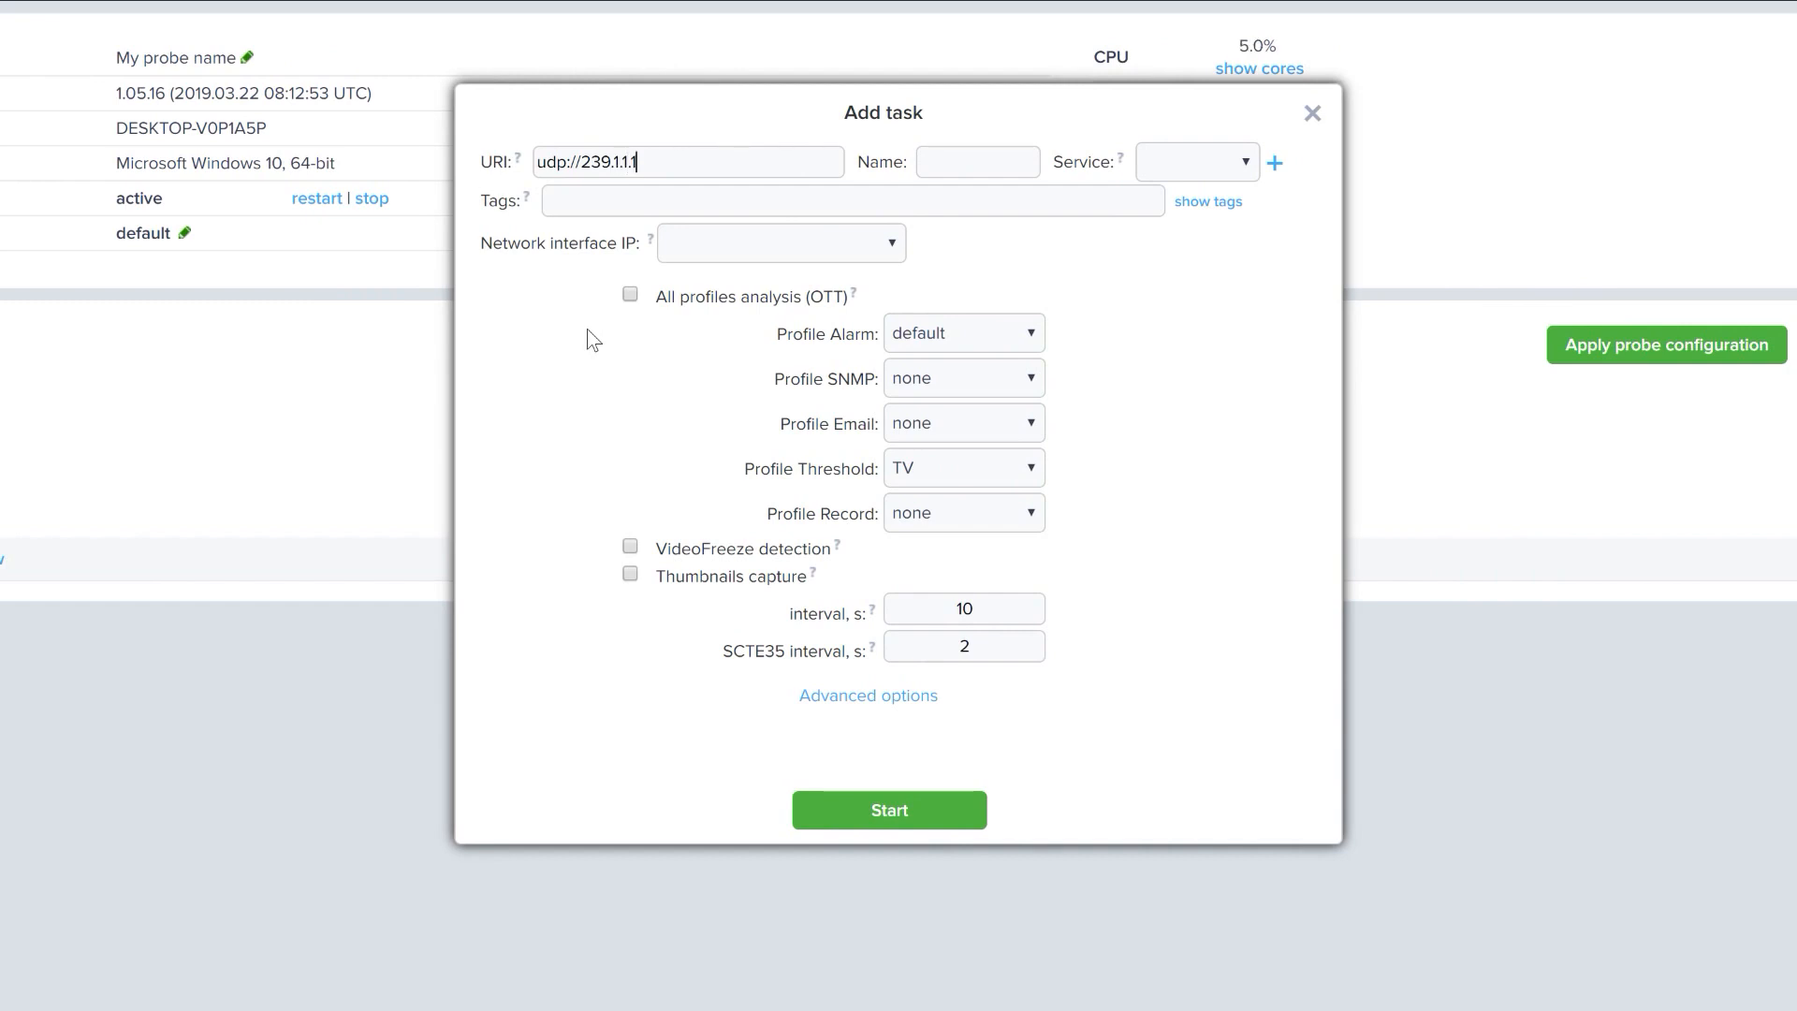
type(":1234")
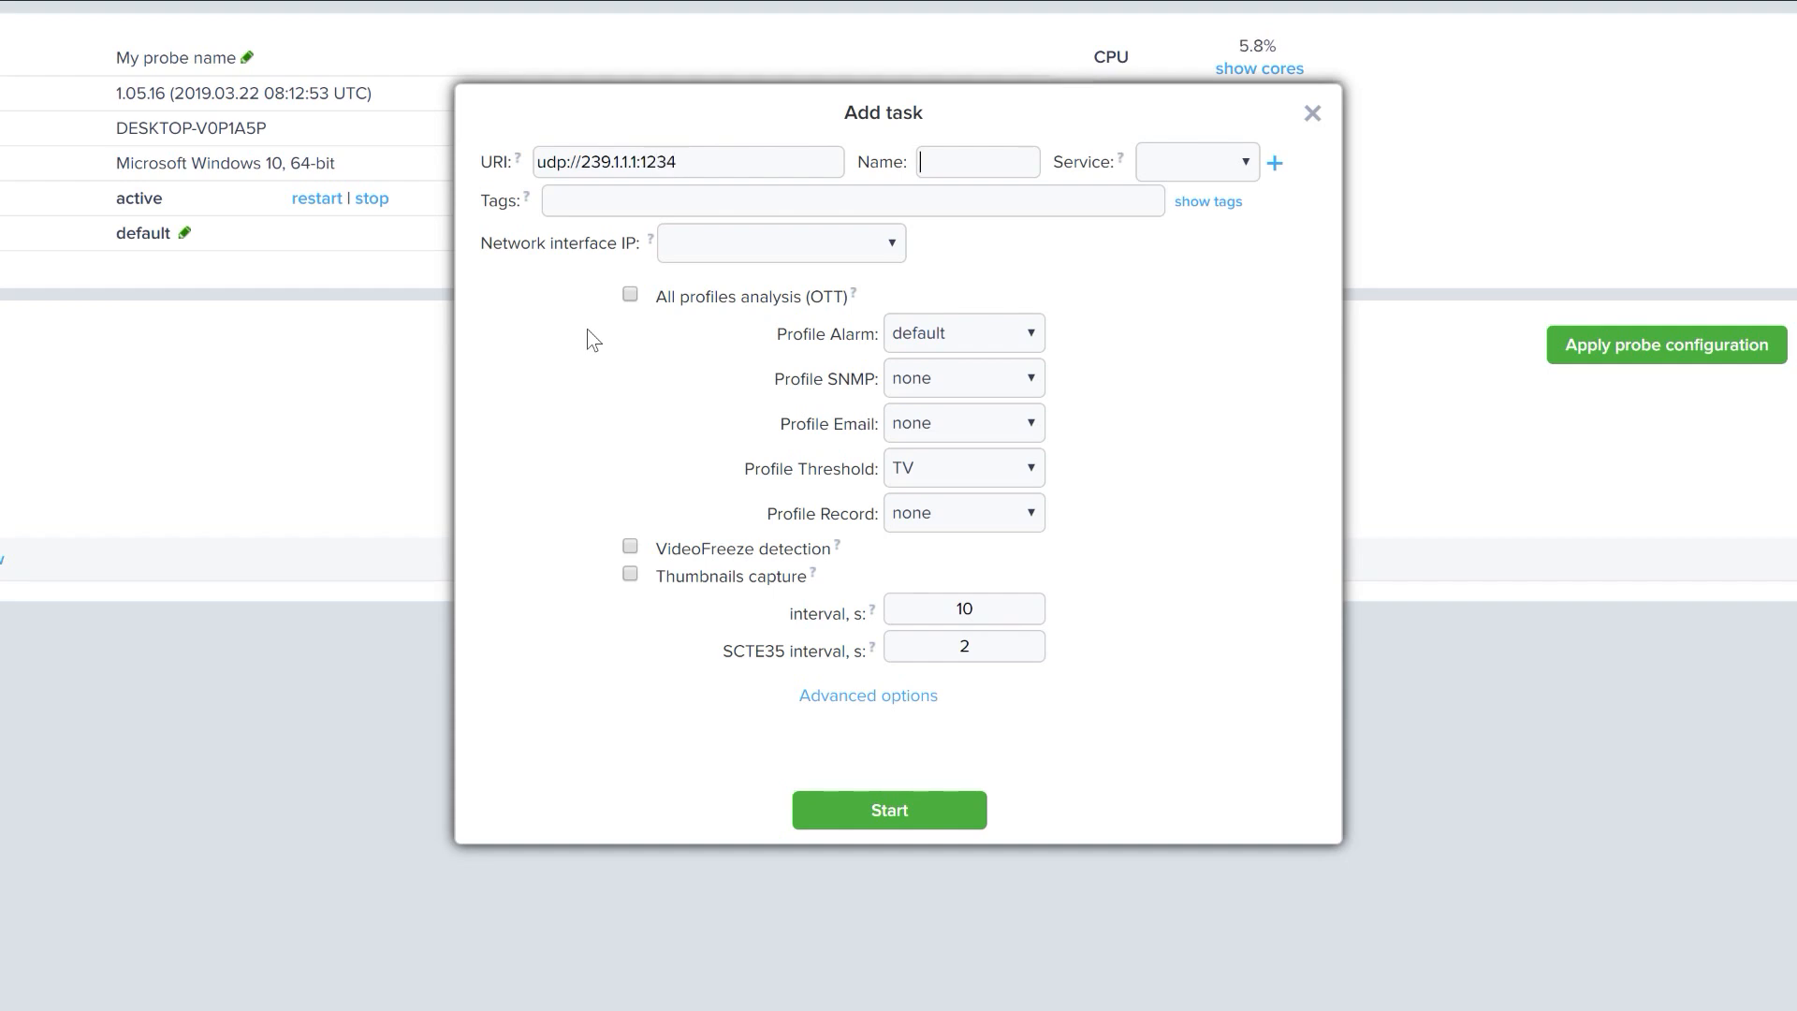
type("ch1")
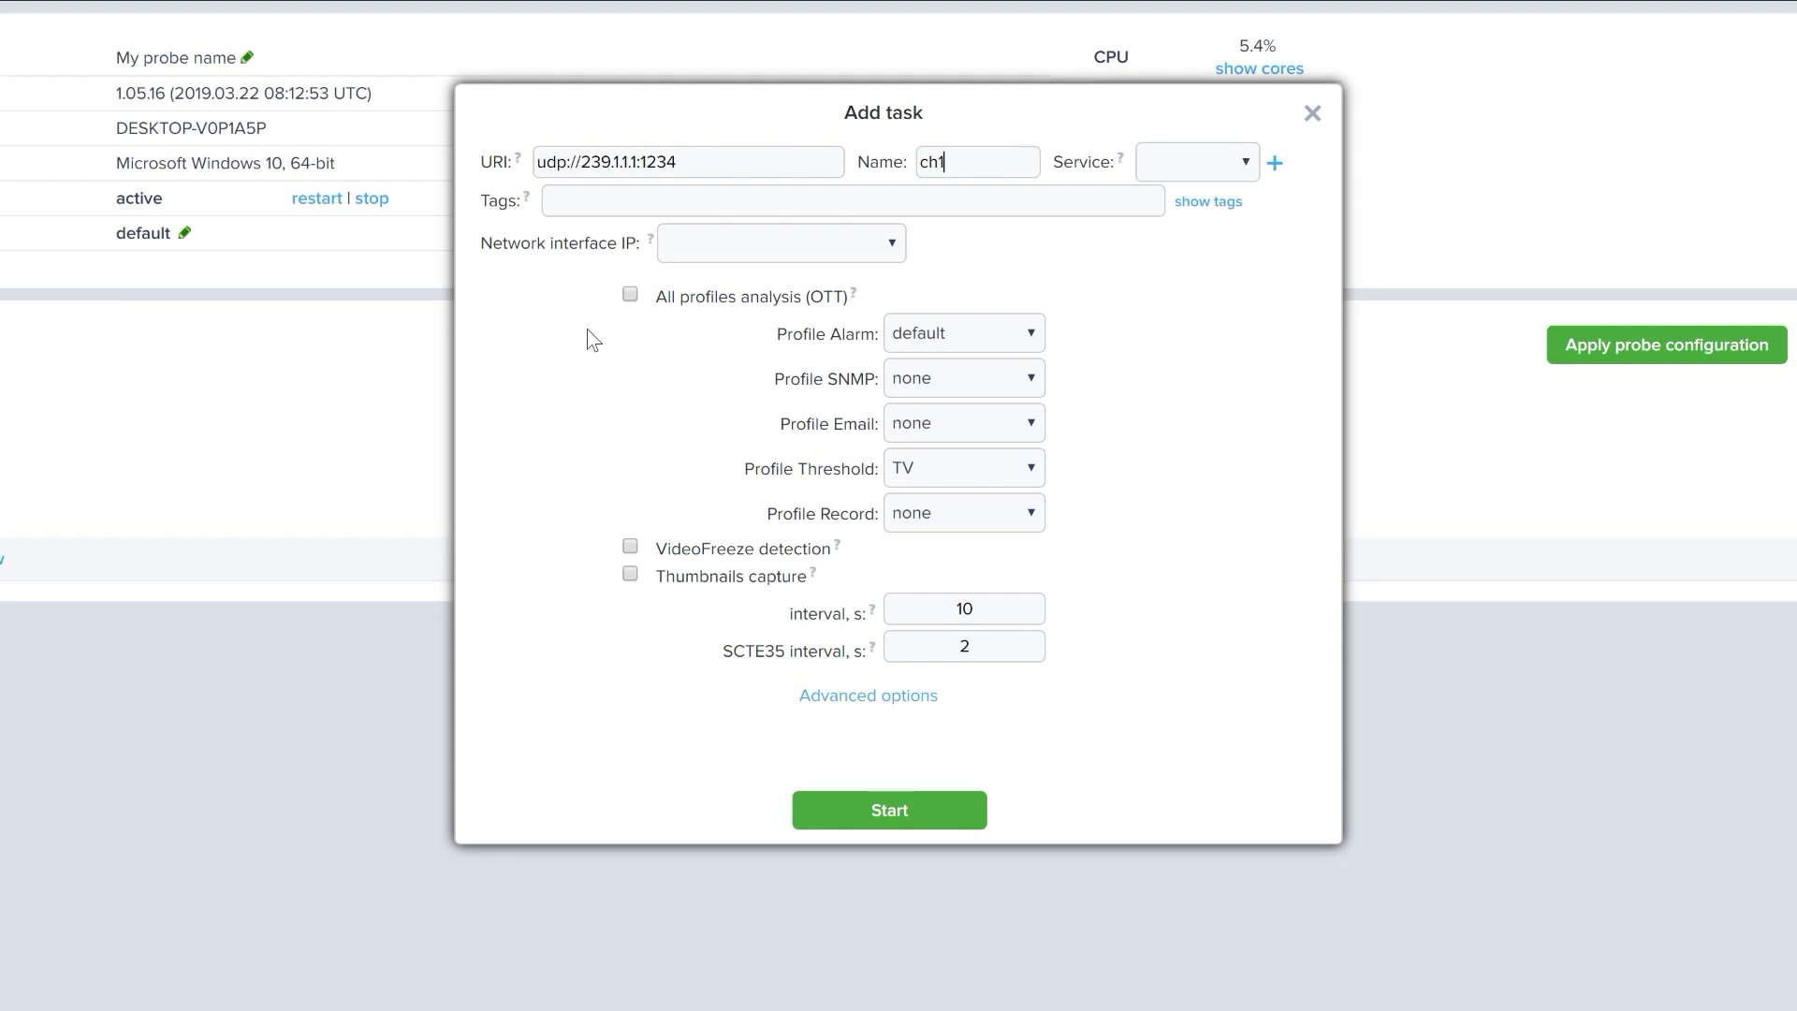
mouse_move(889, 263)
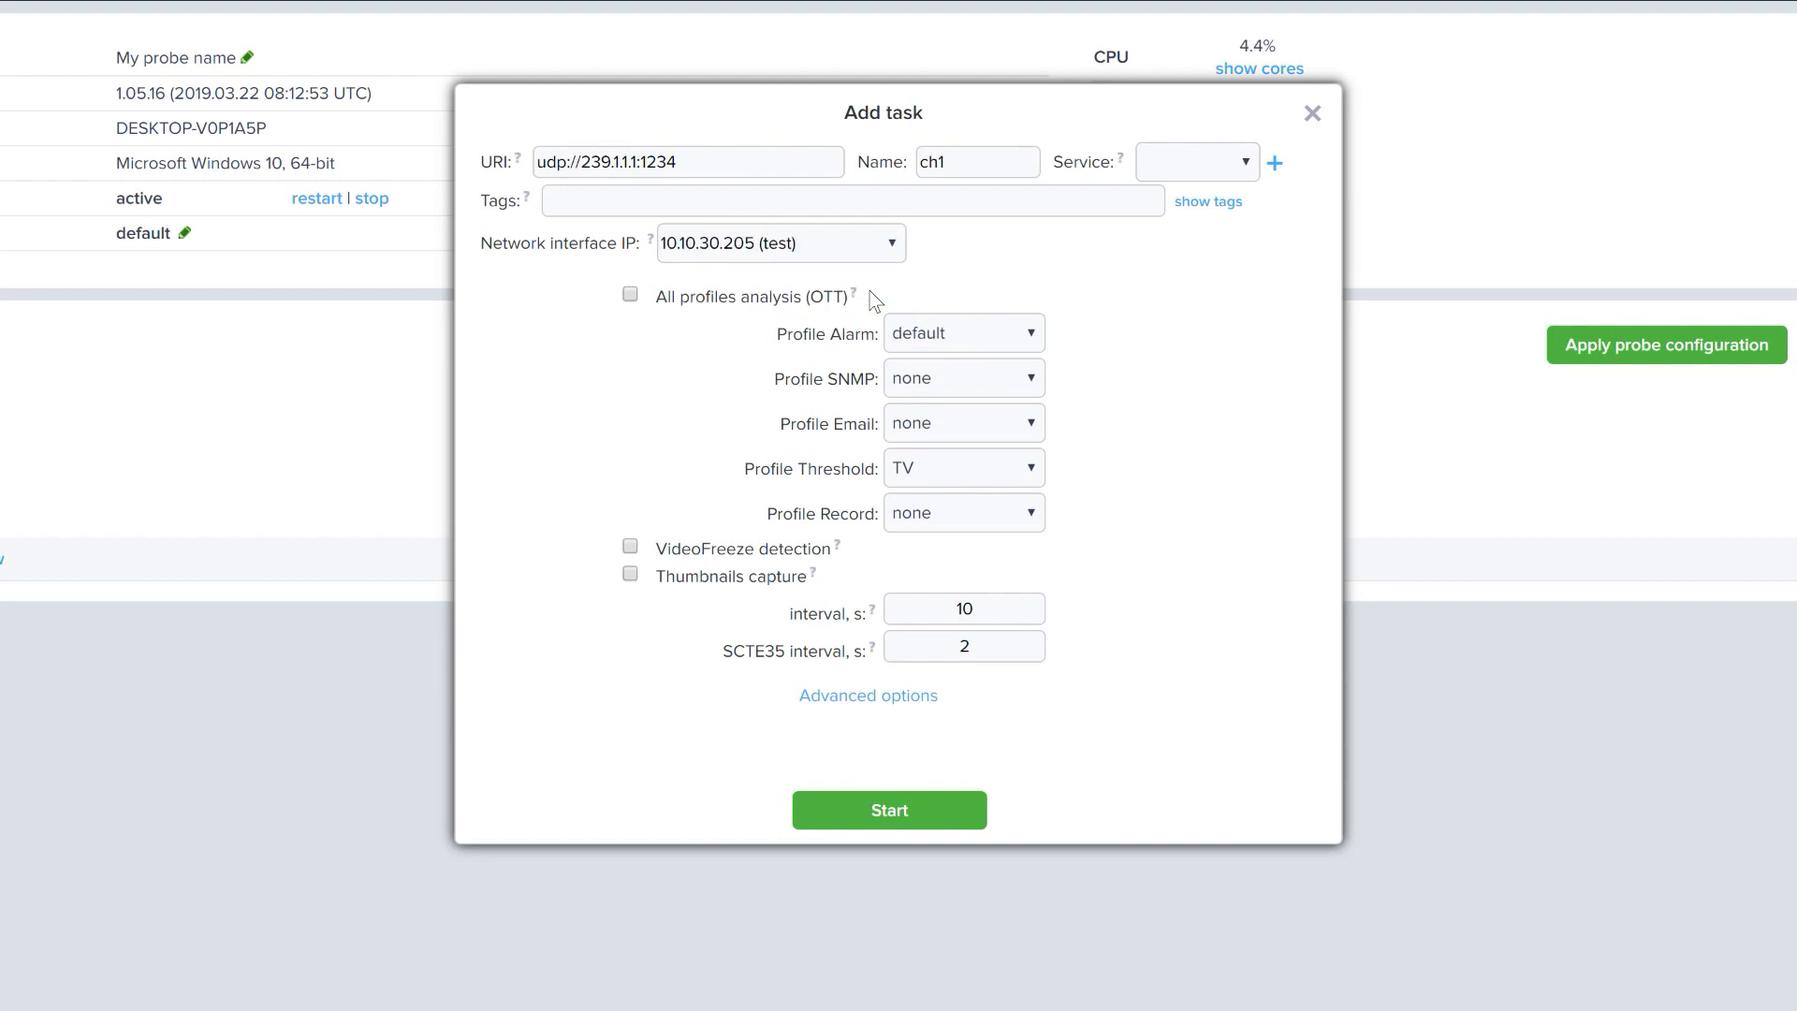
mouse_move(887, 549)
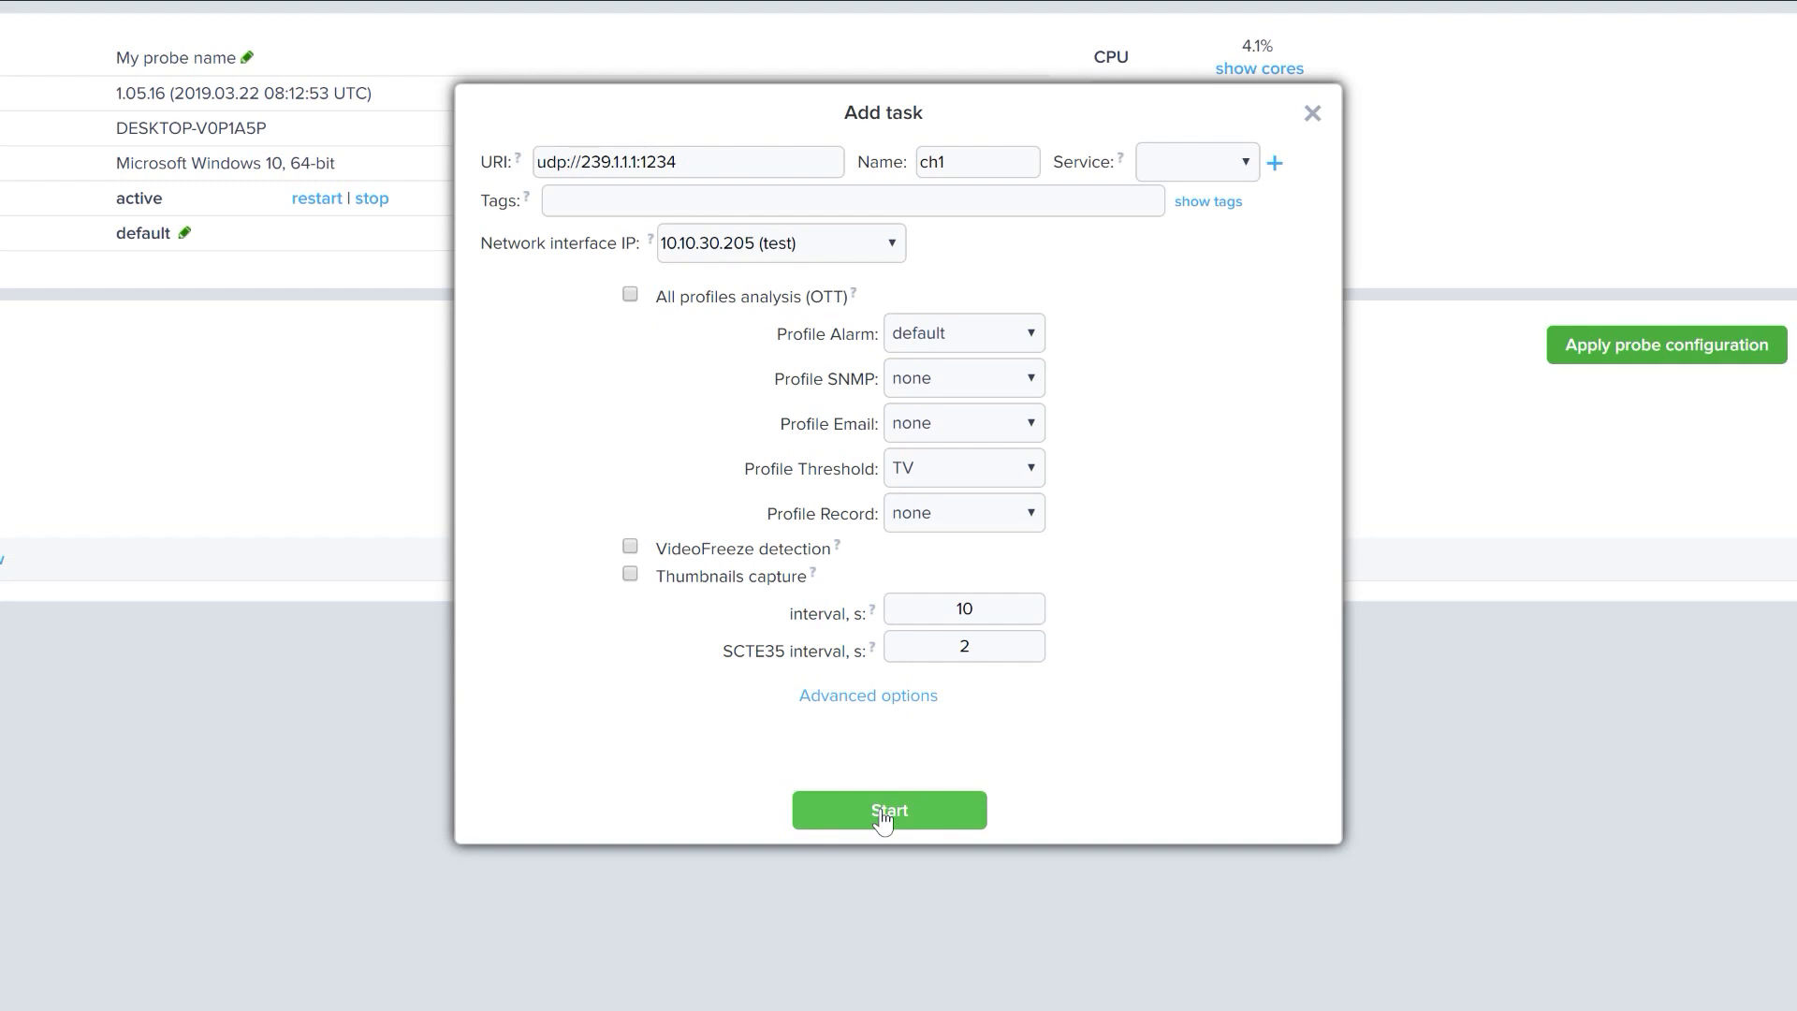
left_click(889, 810)
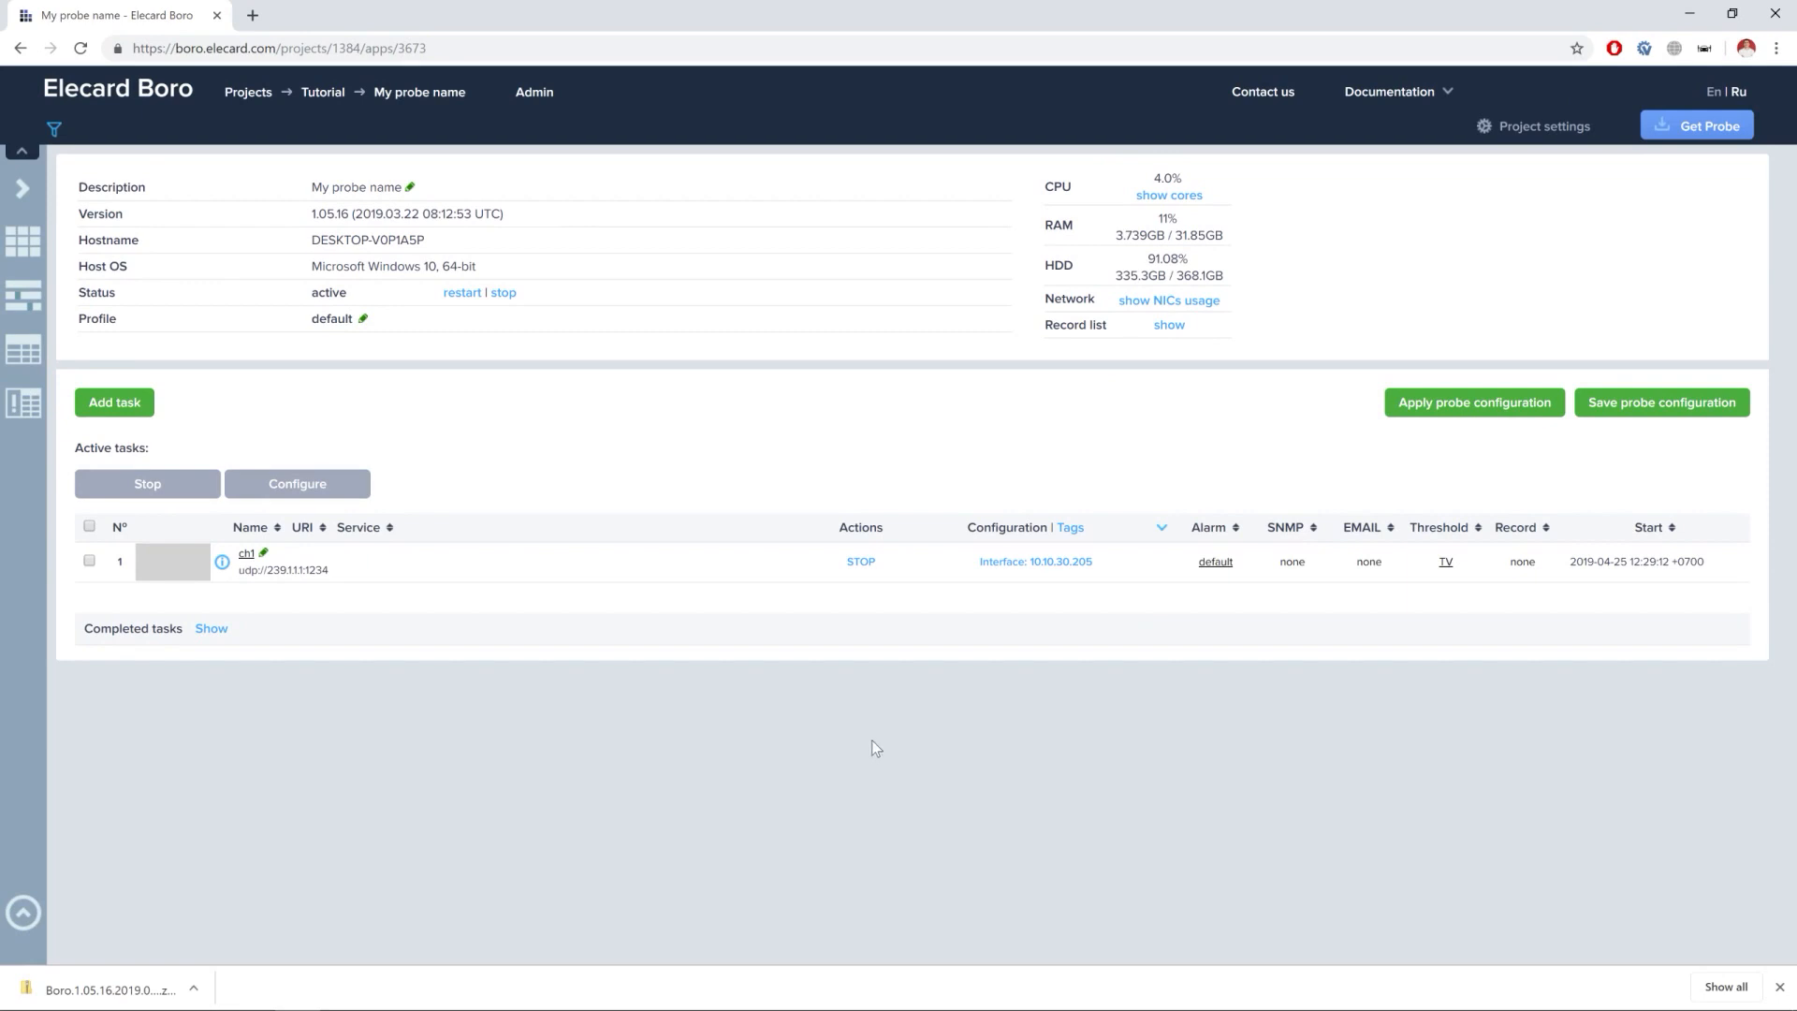
mouse_move(245, 553)
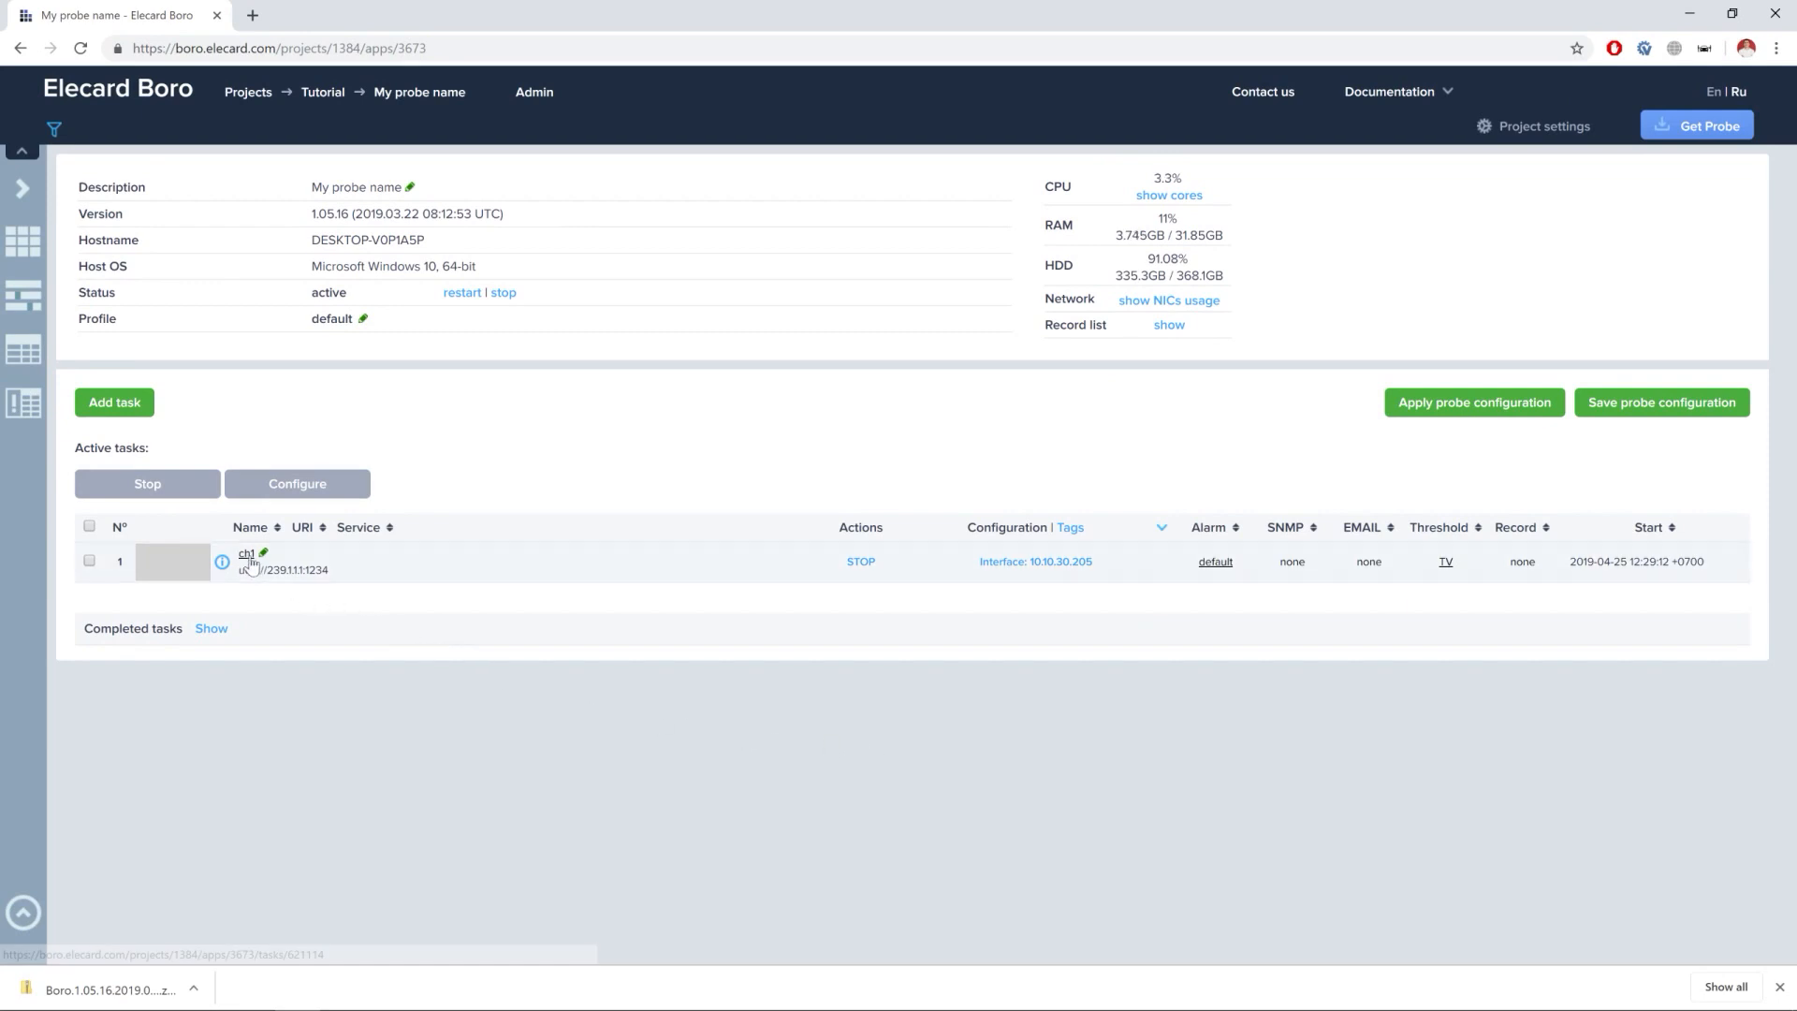
Select ch1 in Active tasks to show its bitrate and inter-packet arrival graphs
left_click(245, 554)
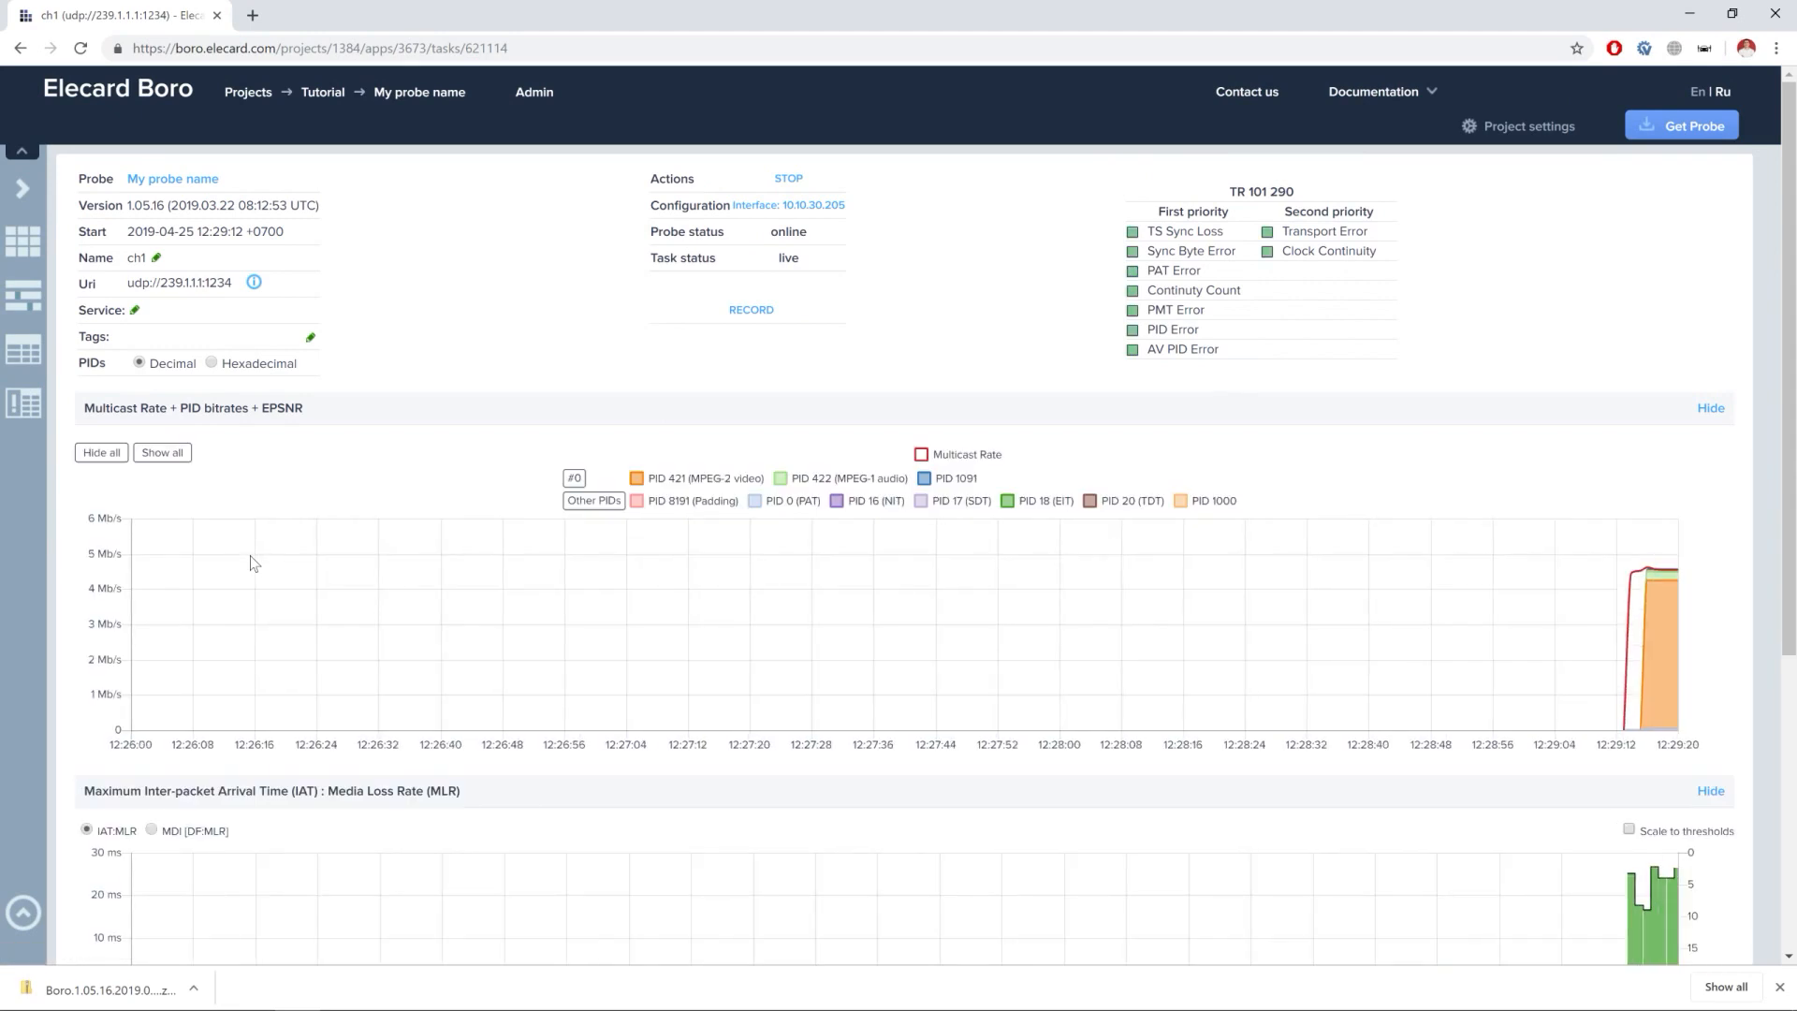
scroll("down", 3)
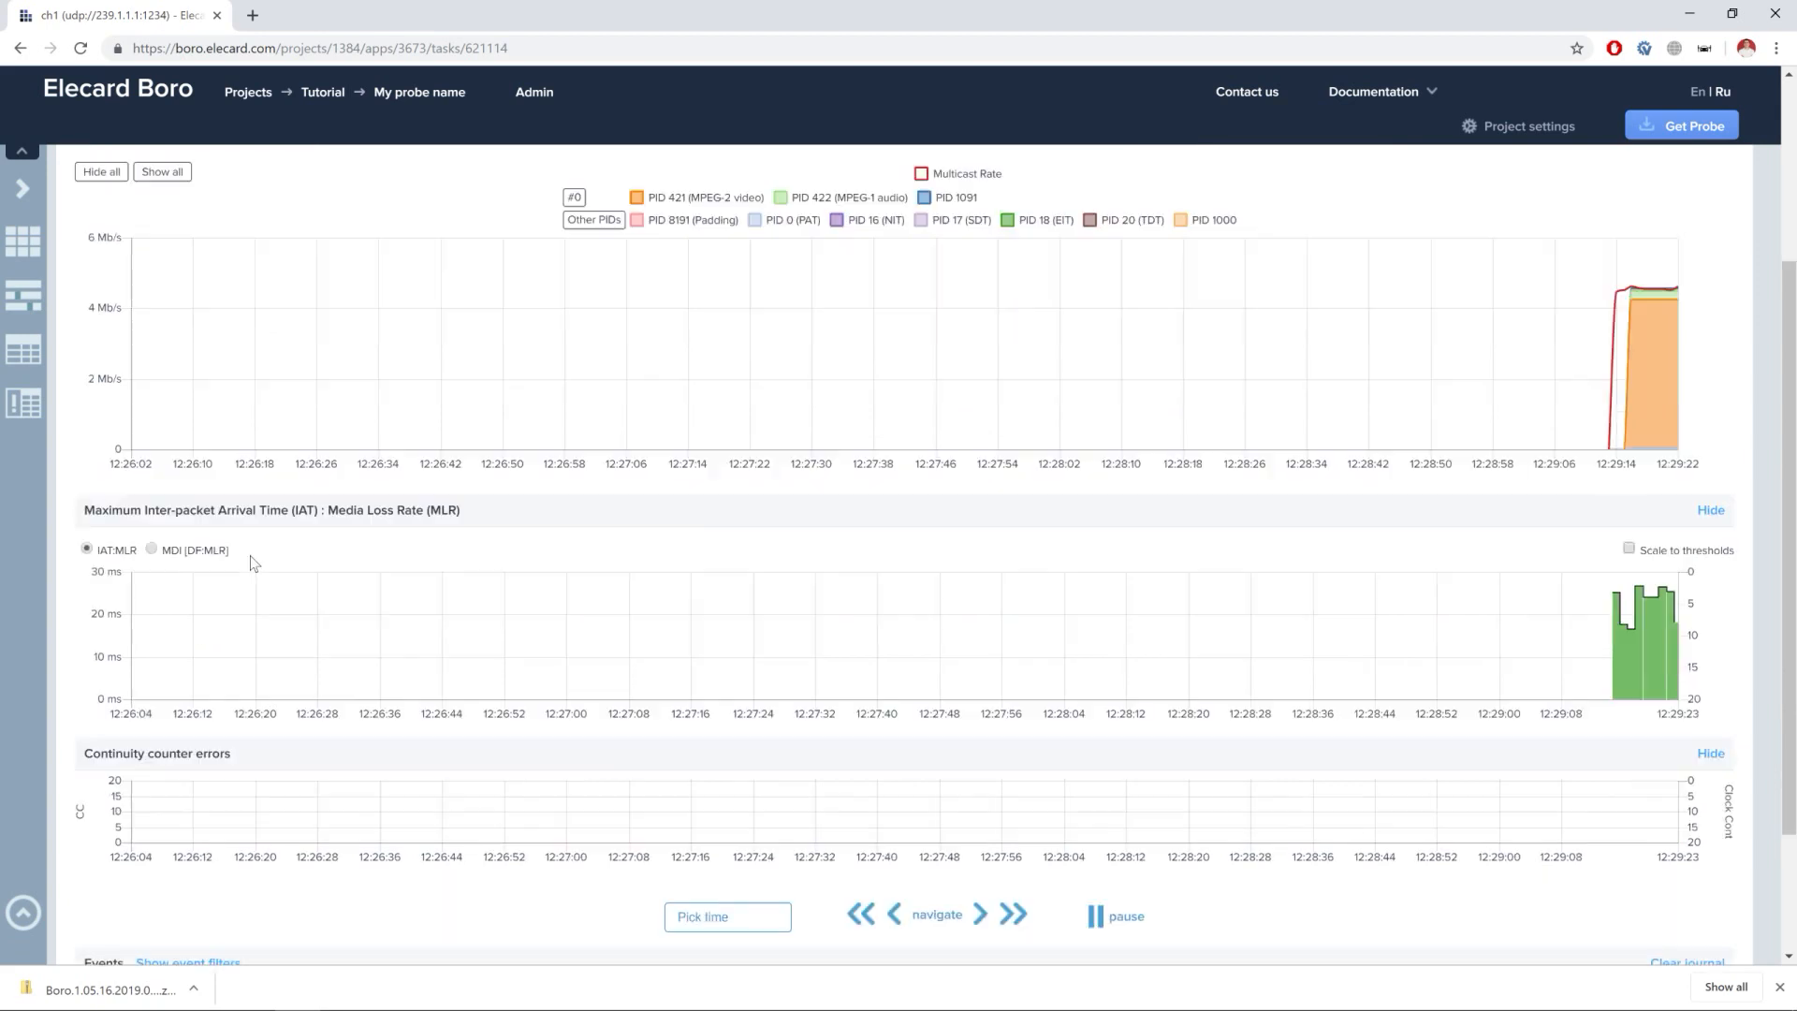